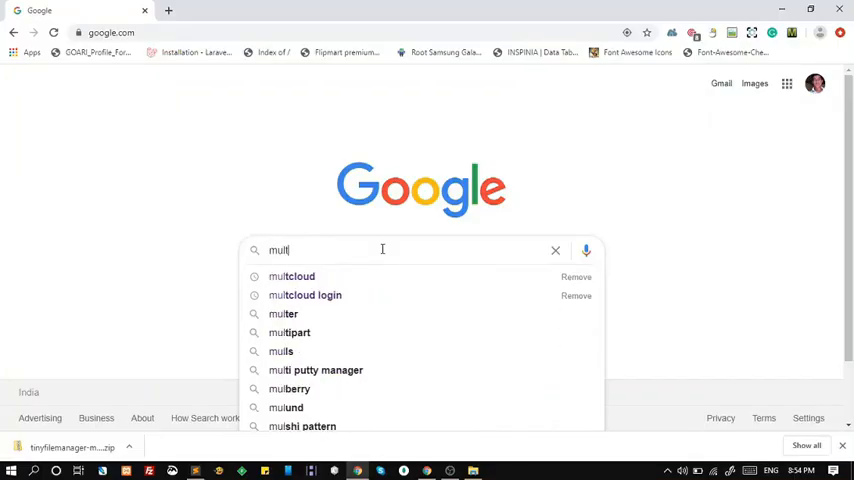
- Search Google for 'multcloud' and open the official MultCloud homepage
text(cloud)
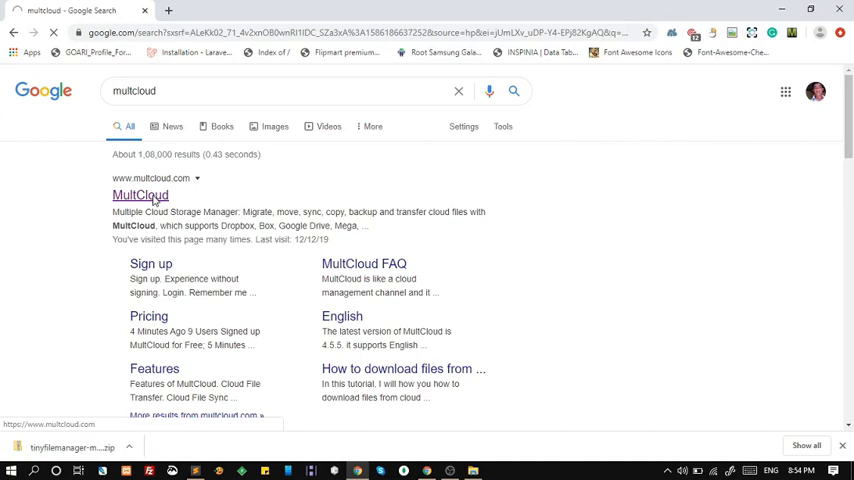
click(140, 195)
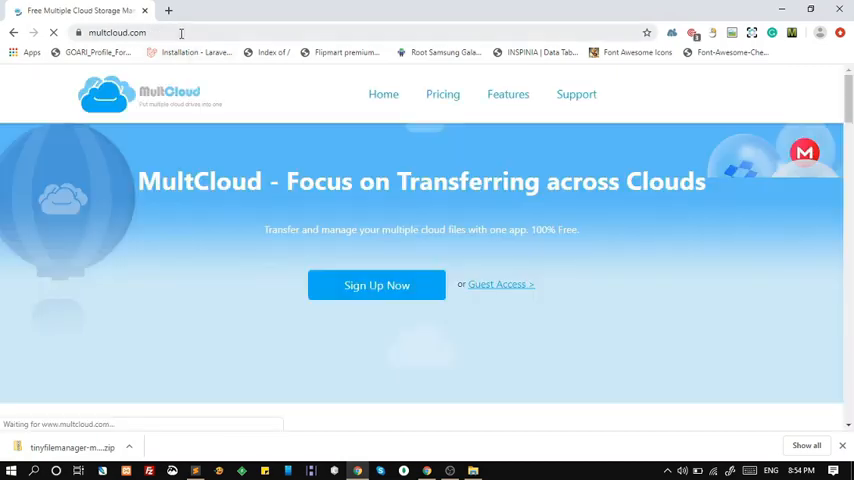
- Go to MultCloud's Sign in form and choose login with Google
click(377, 285)
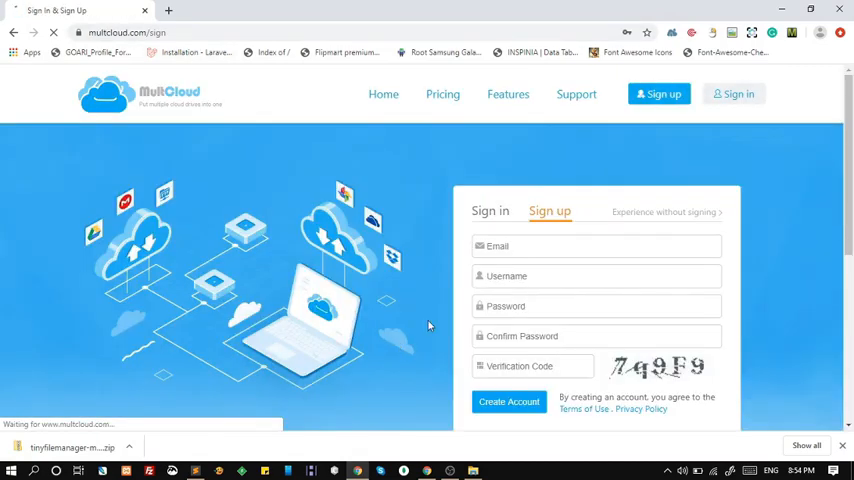
mouse_move(556, 277)
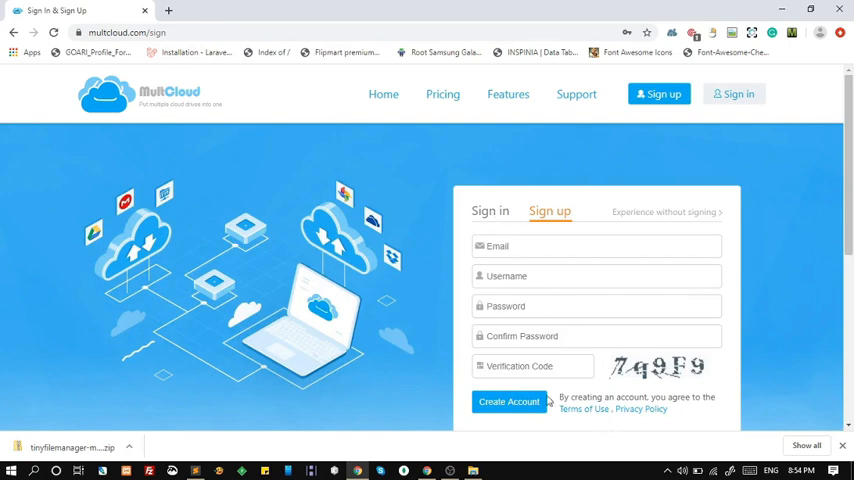
mouse_move(507, 224)
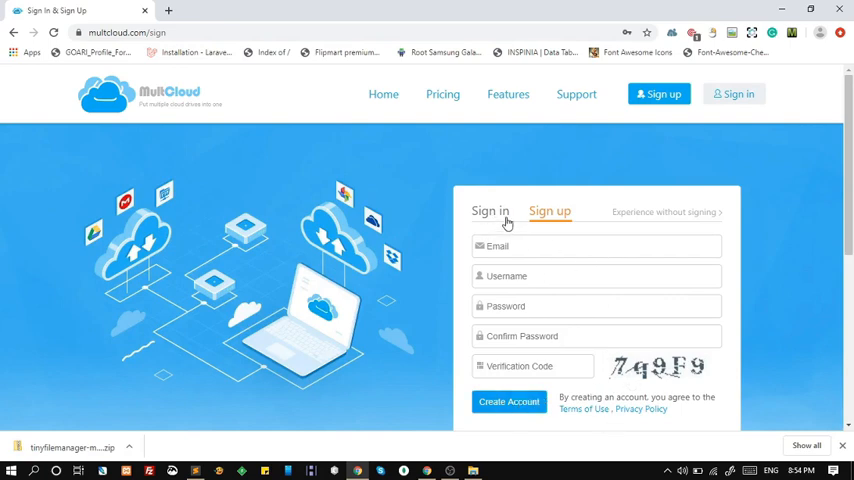
click(490, 211)
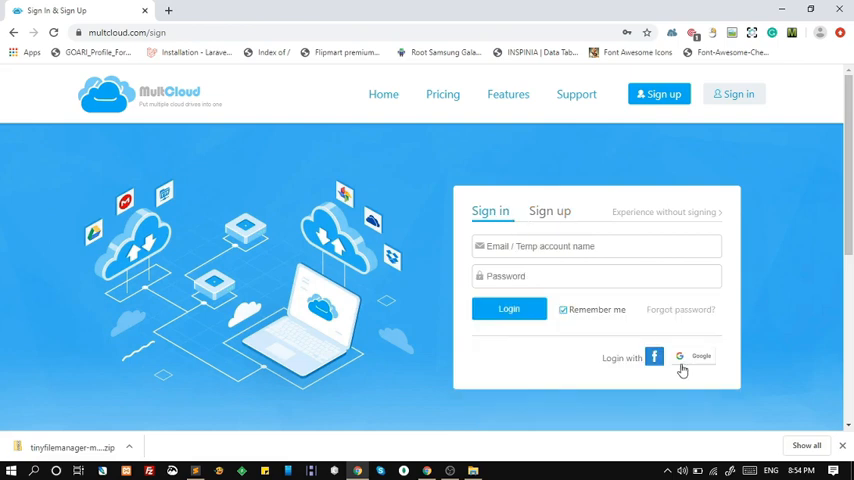
click(700, 357)
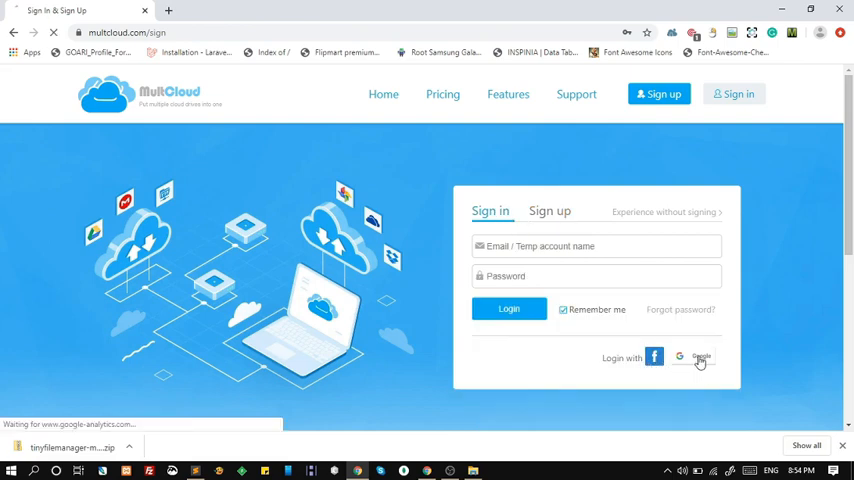
- Pick the first Google account to finish signing in to MultCloud
click(698, 358)
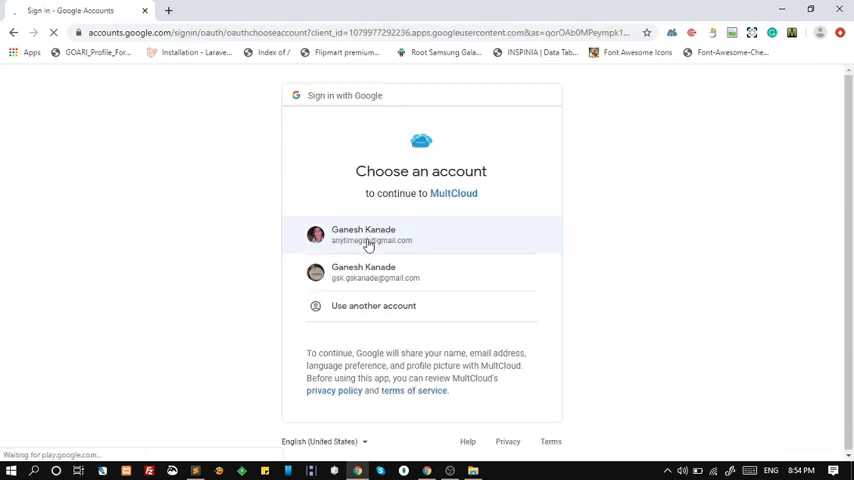
click(420, 234)
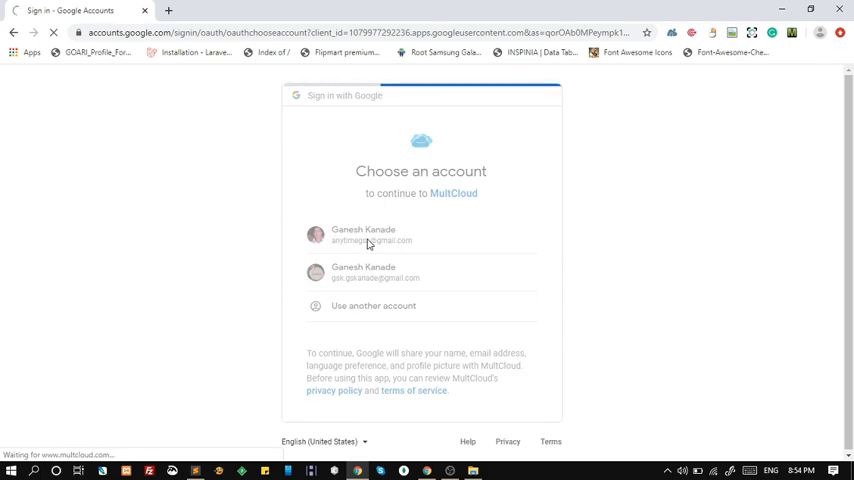
click(363, 234)
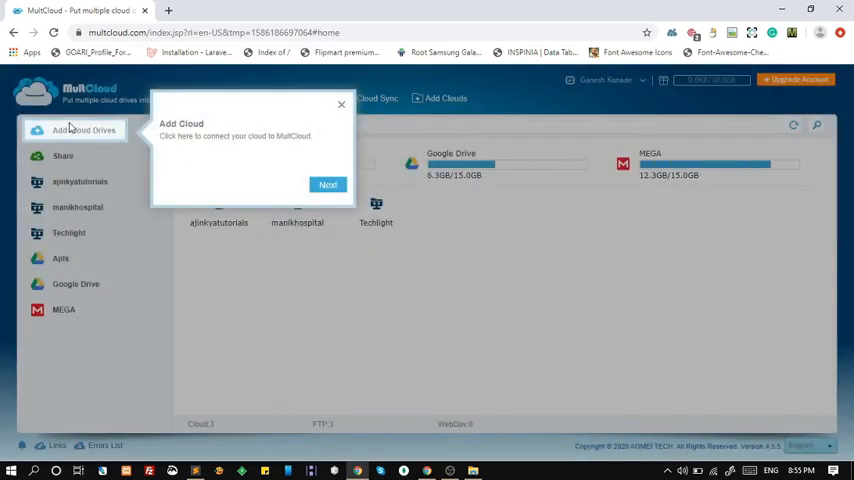
mouse_move(347, 180)
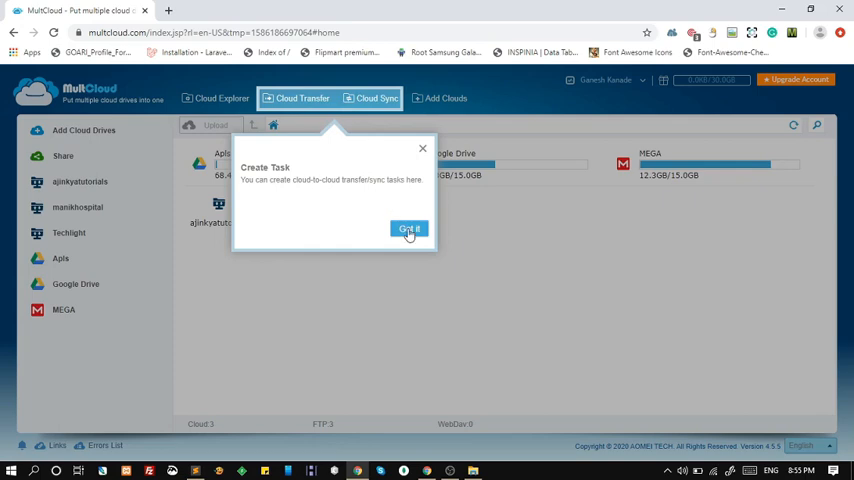
- Dismiss the Next and Got it tour pop-ups to clear the dashboard
click(408, 228)
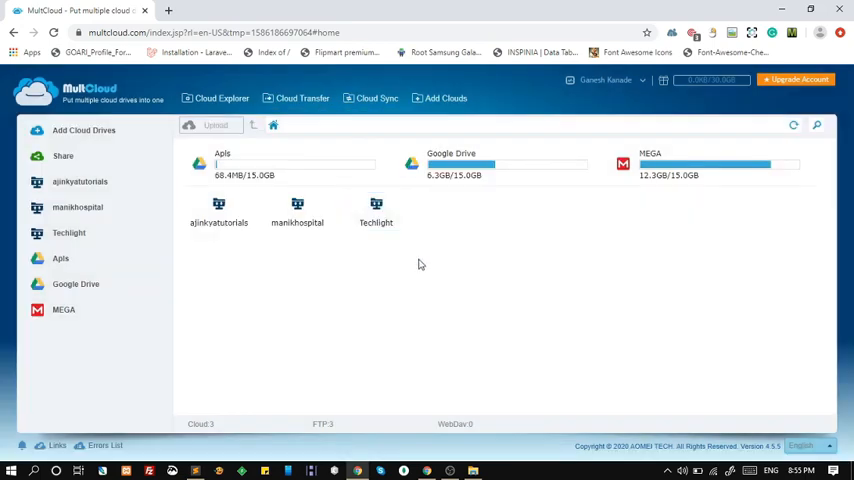
click(376, 210)
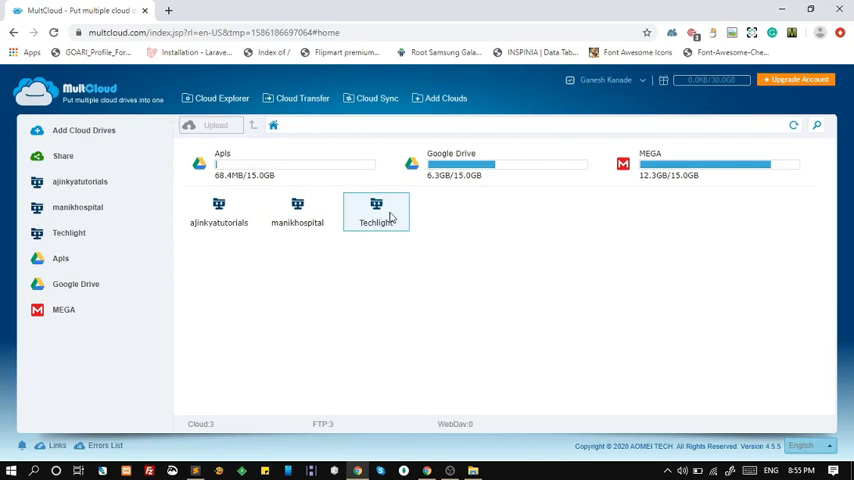
click(283, 163)
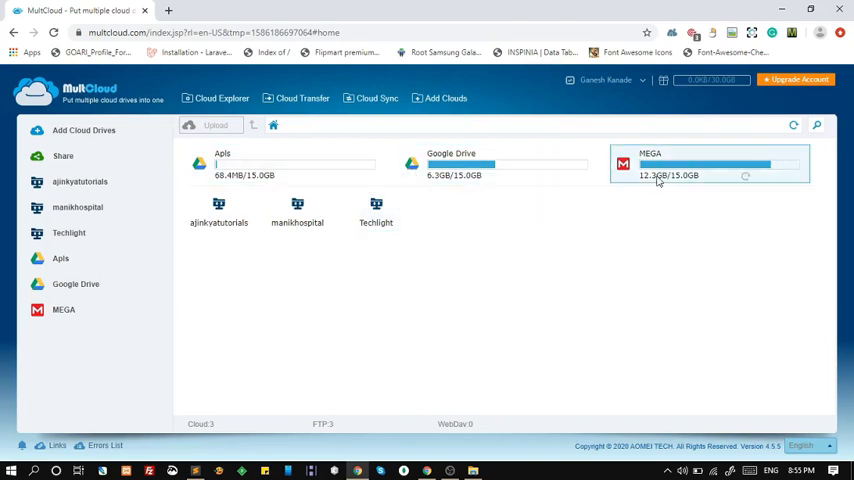
click(376, 210)
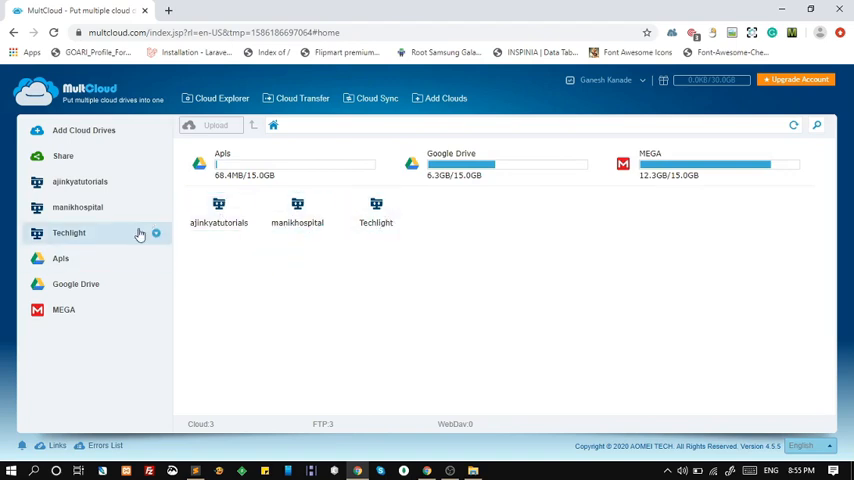
- Open Add Cloud Drives, select FTP, then view the Google Drive folder listing
click(84, 130)
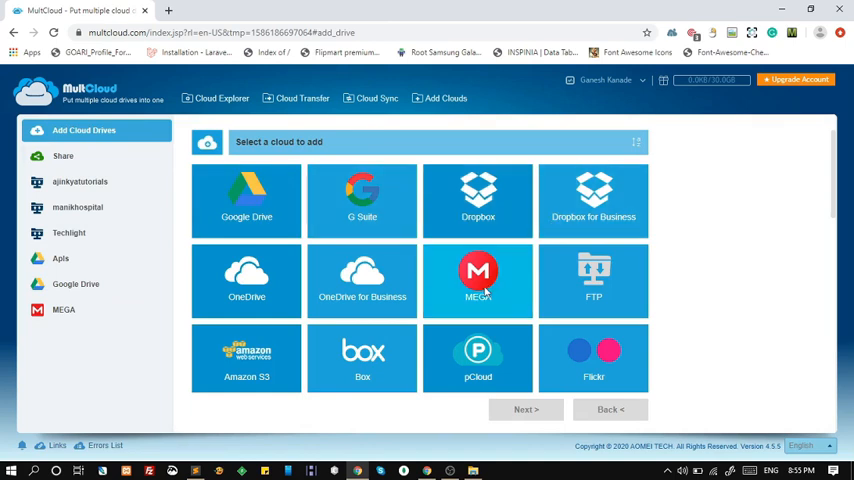
click(593, 280)
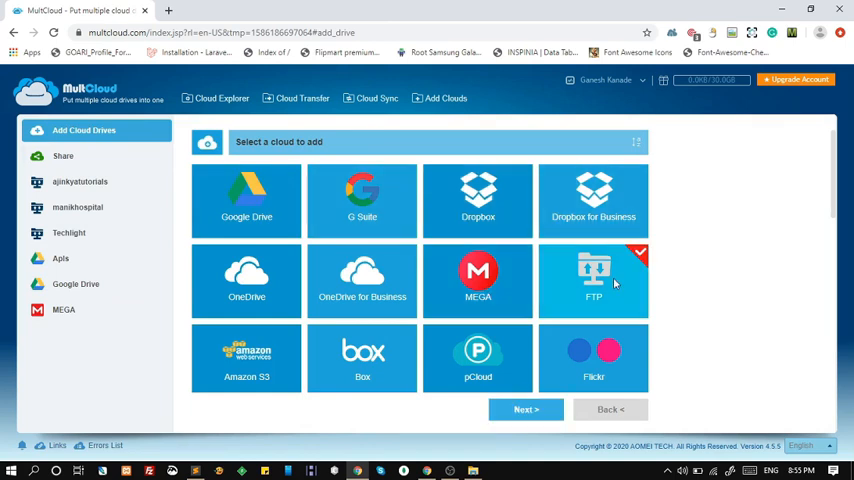
click(76, 284)
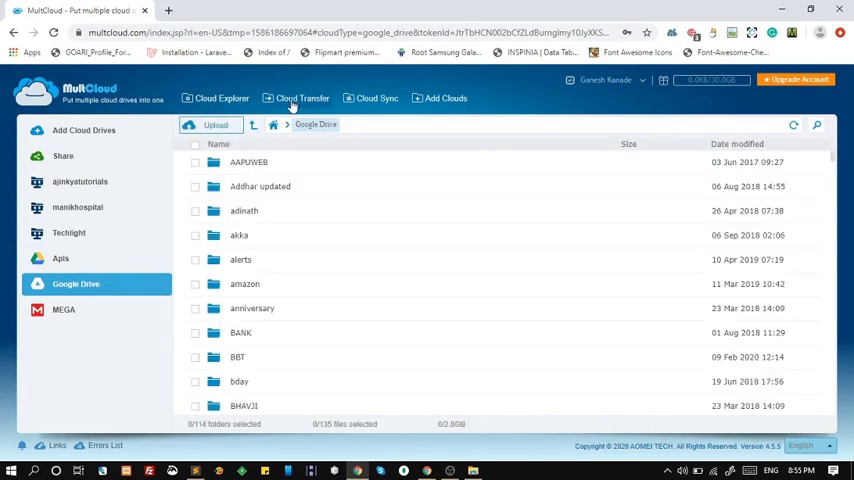
- Create a Cloud Transfer from Apls > Laravel Learning to MEGA
click(302, 98)
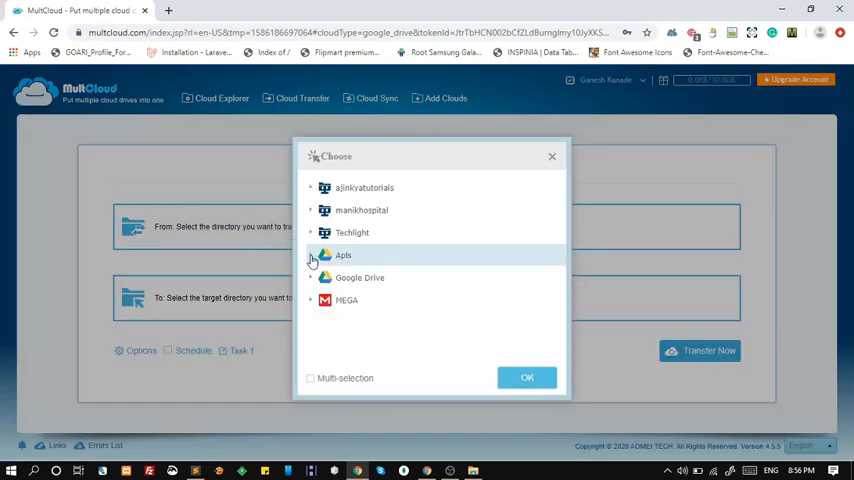
click(310, 255)
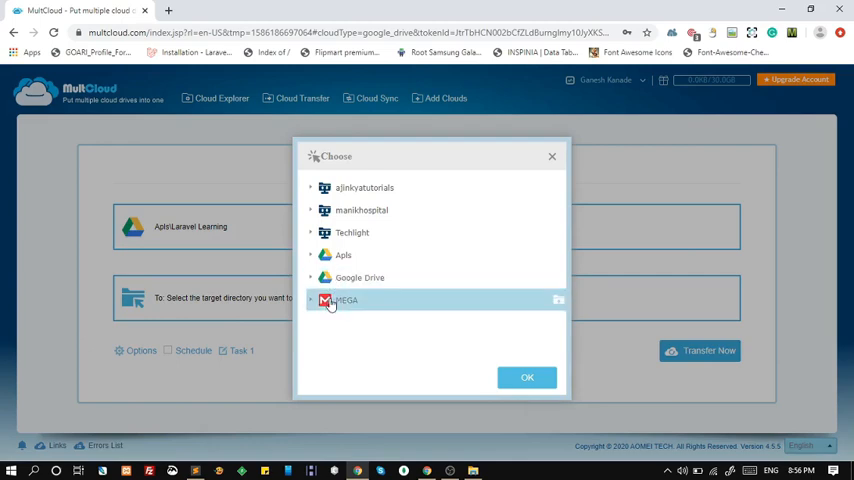
click(527, 377)
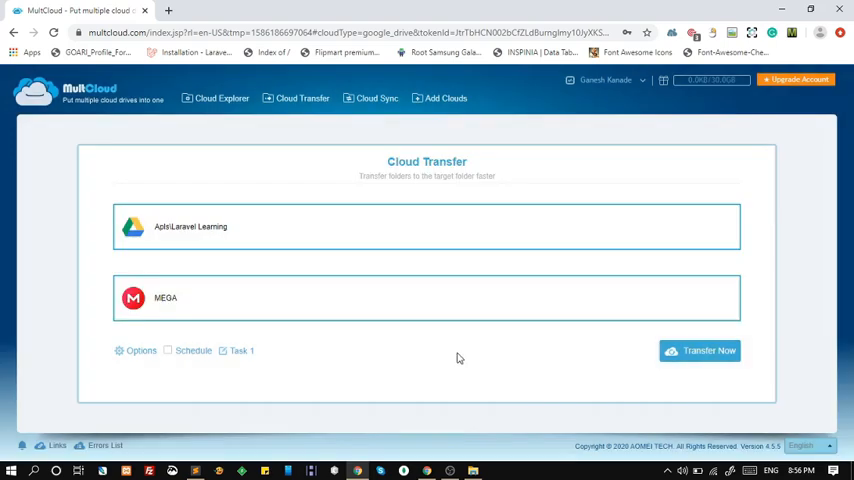
mouse_move(170, 355)
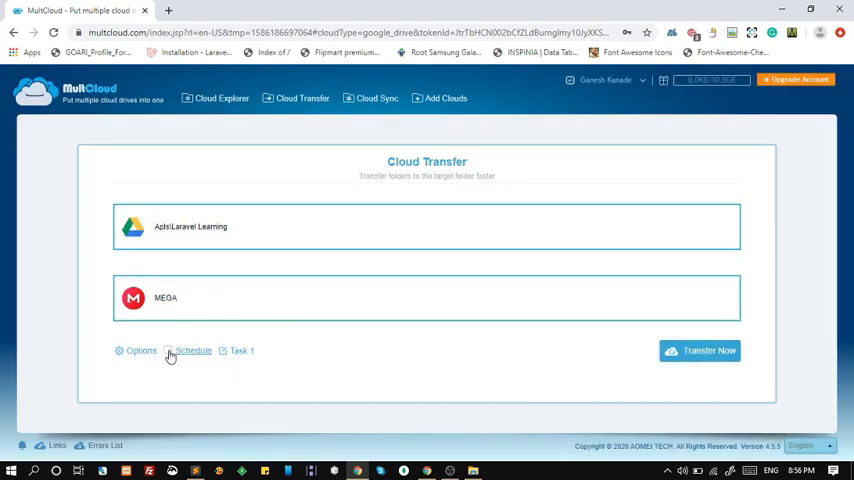
- Review the transfer's once, weekly and monthly schedule options, then close without scheduling
click(193, 350)
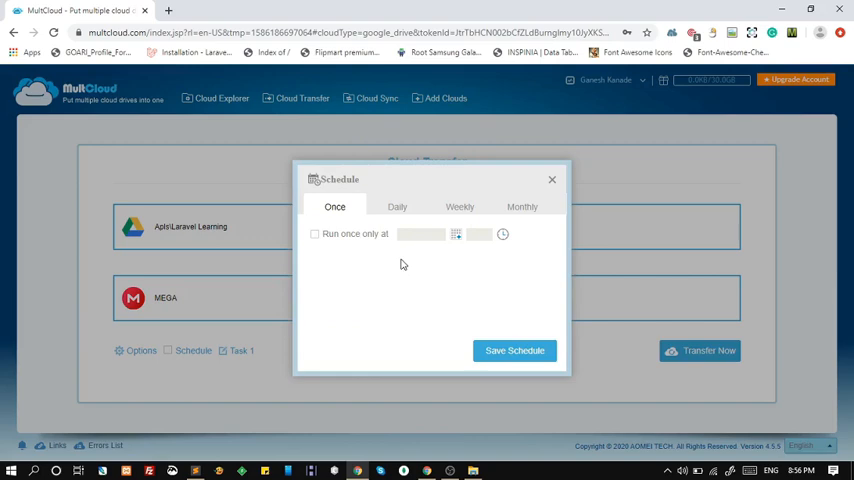
click(459, 207)
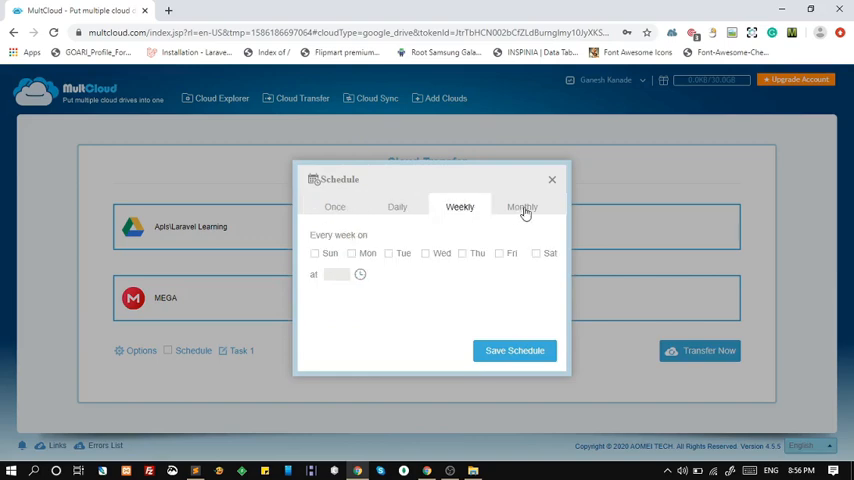
click(522, 207)
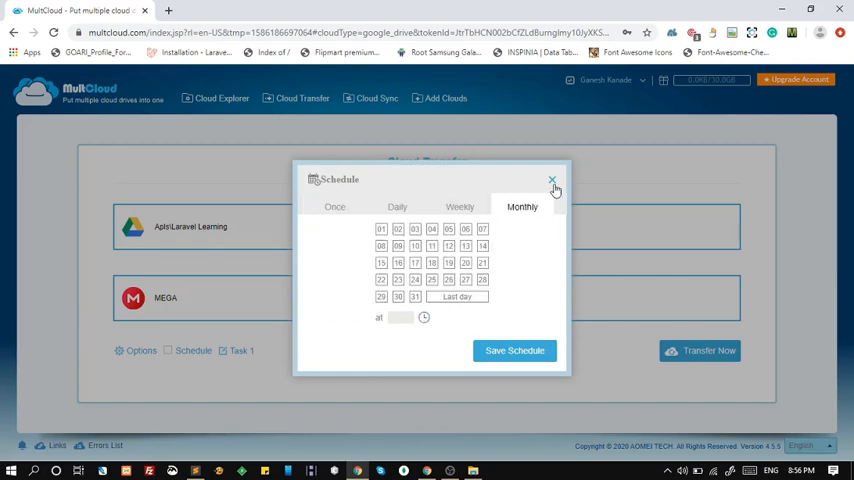
click(553, 184)
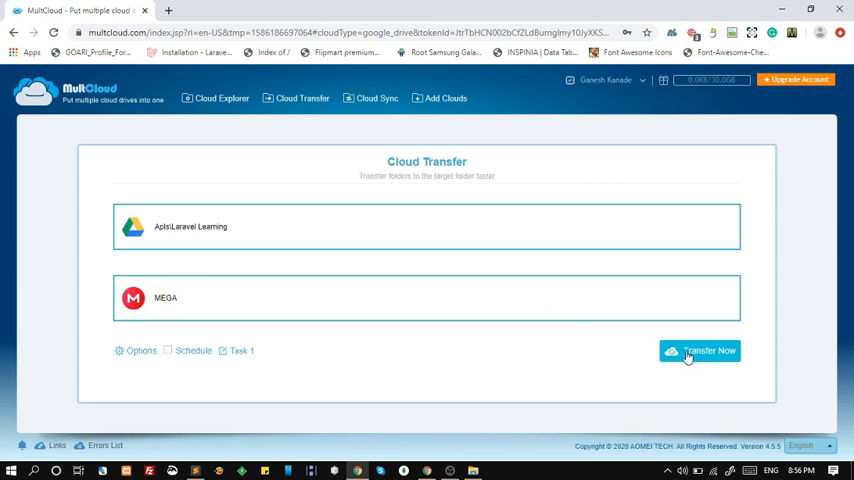
- Start the Laravel Learning transfer to MEGA and view Task 1's detailed progress
click(700, 350)
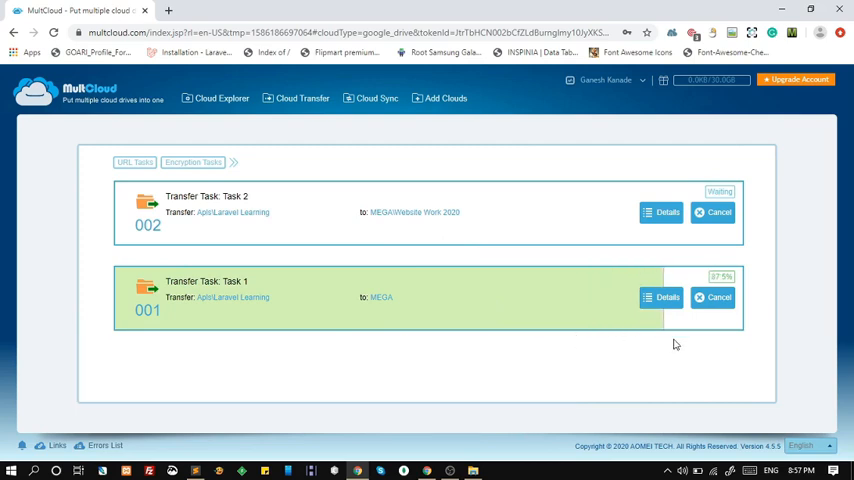
mouse_move(680, 343)
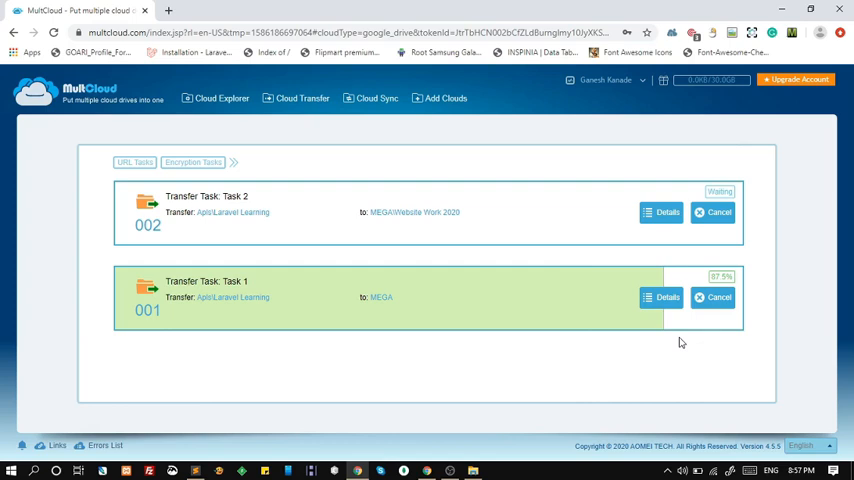
mouse_move(684, 347)
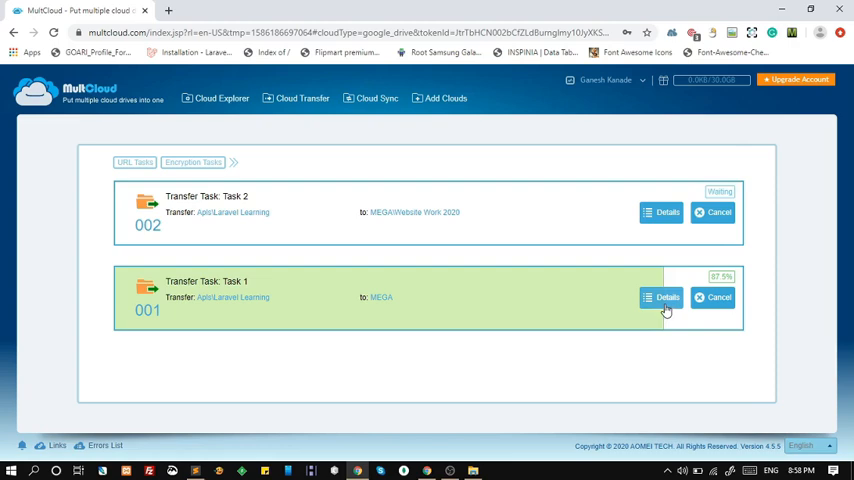
click(658, 297)
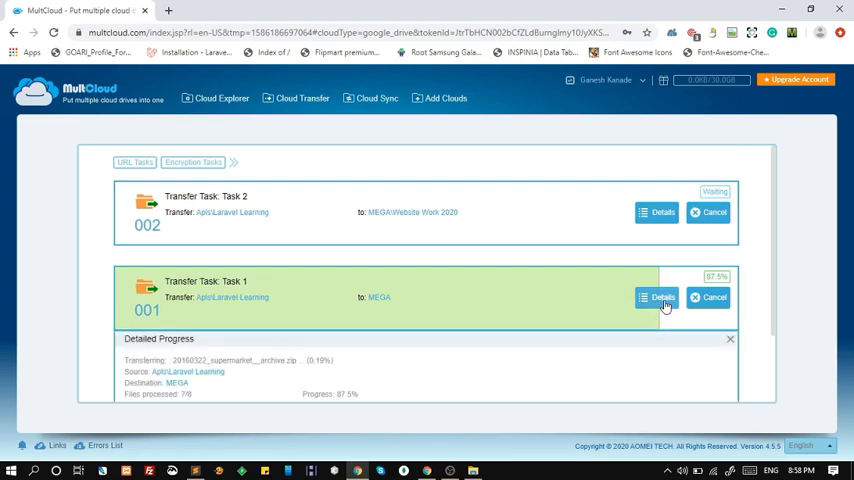
click(662, 297)
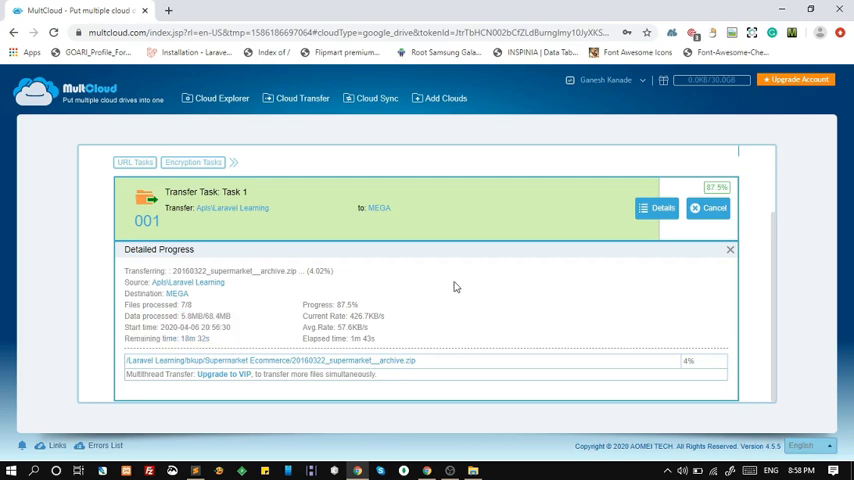
mouse_move(840, 333)
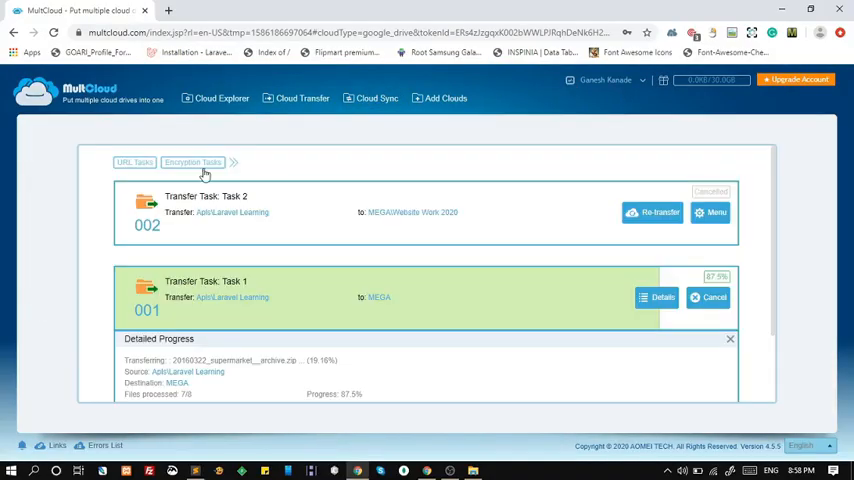
- Start a new URL upload in URL Tasks, saving to the Apis drive
click(135, 162)
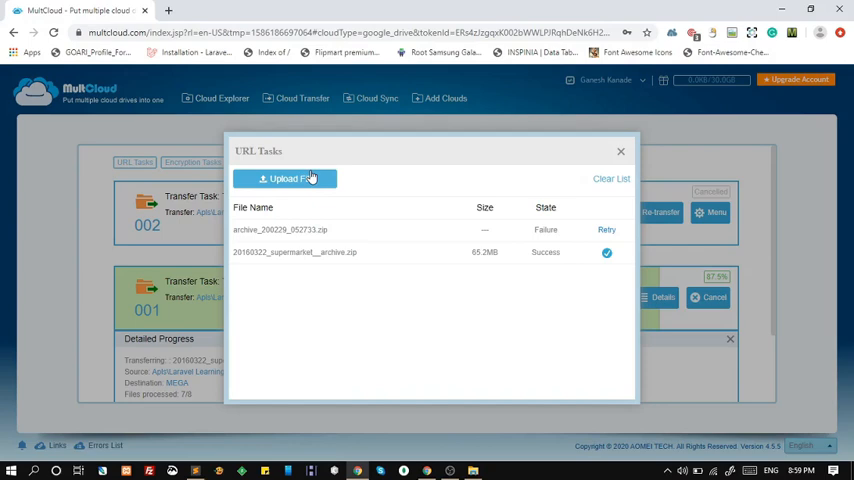
click(287, 178)
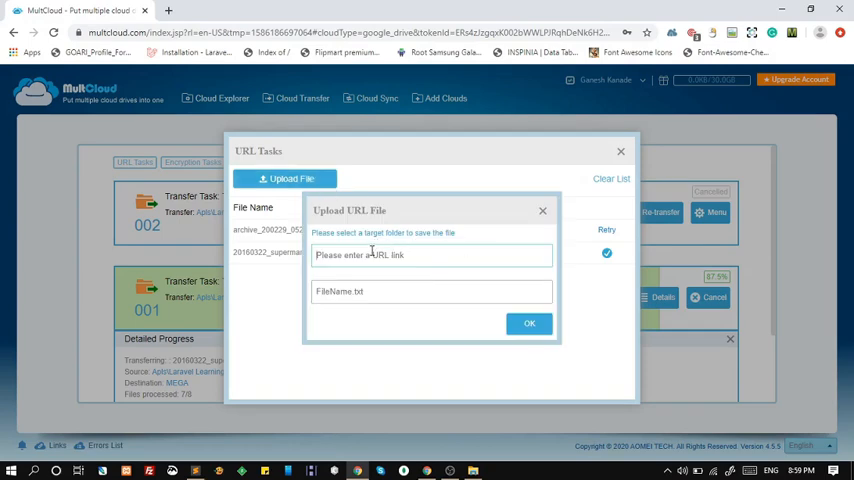
mouse_move(388, 240)
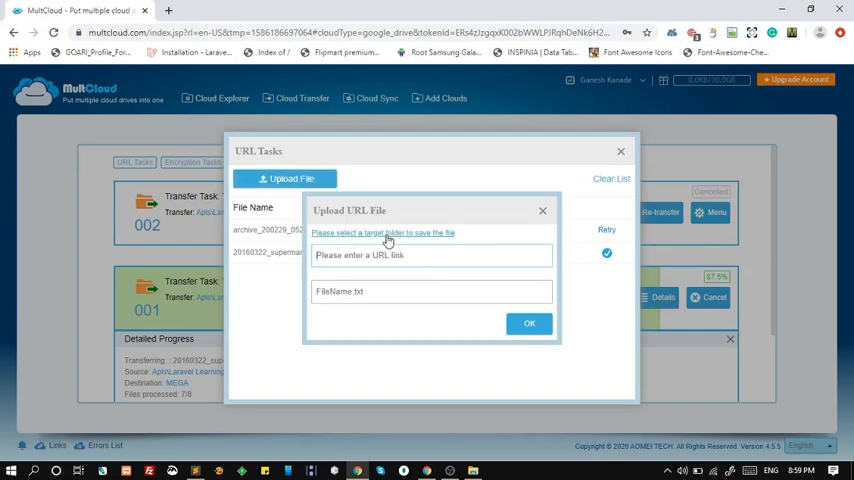
click(382, 232)
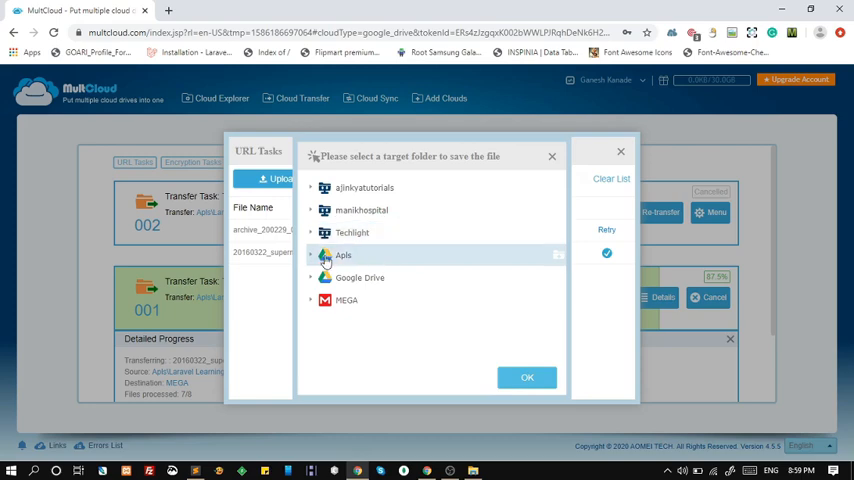
click(310, 255)
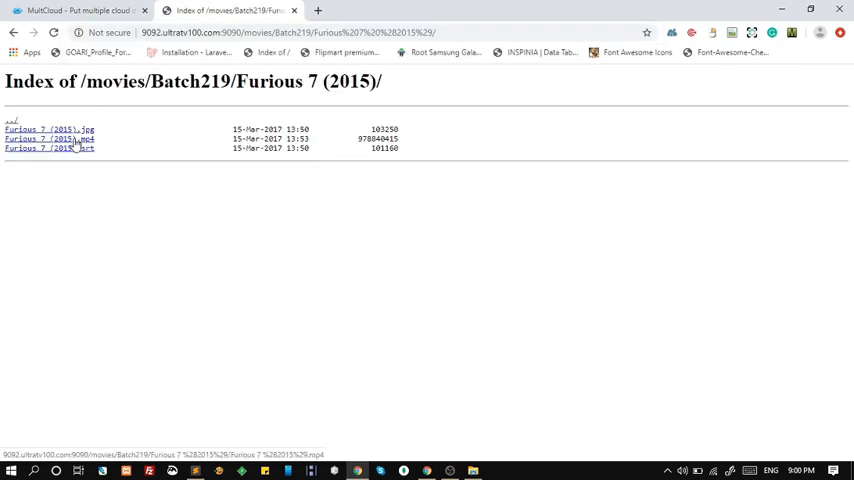
- Copy the Furious 7 (2015) mp4 link and queue it as an Apis upload
right_click(49, 148)
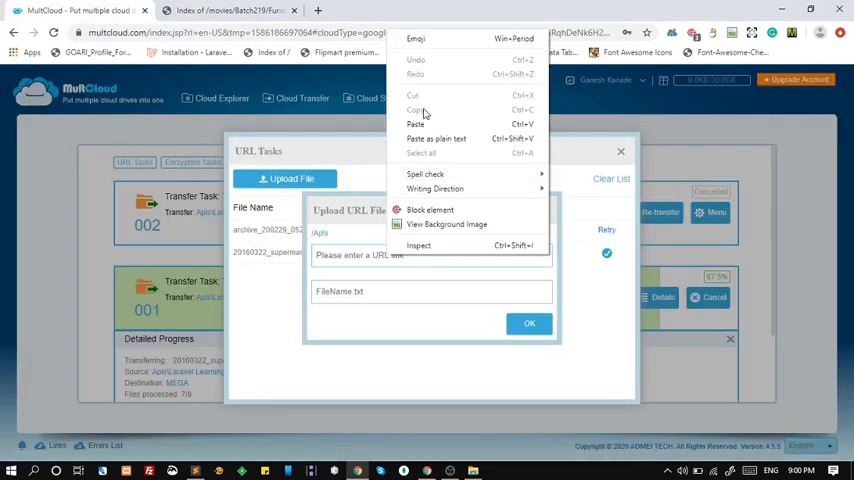
click(415, 123)
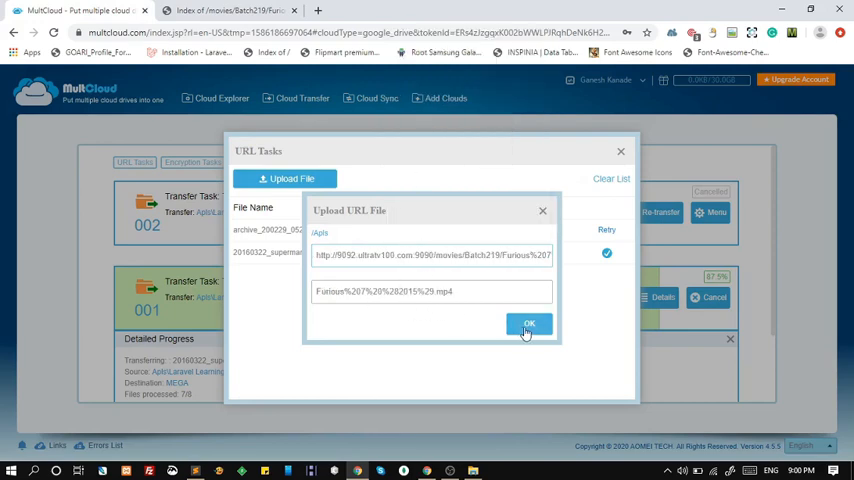
click(529, 323)
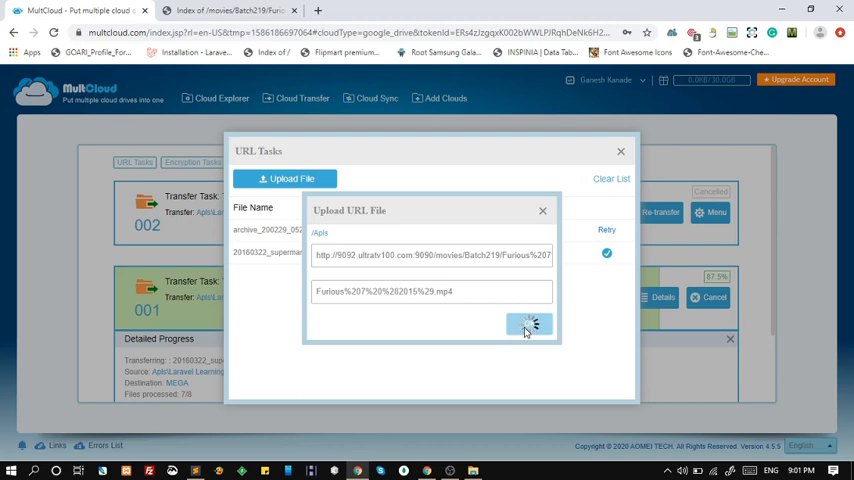
click(529, 323)
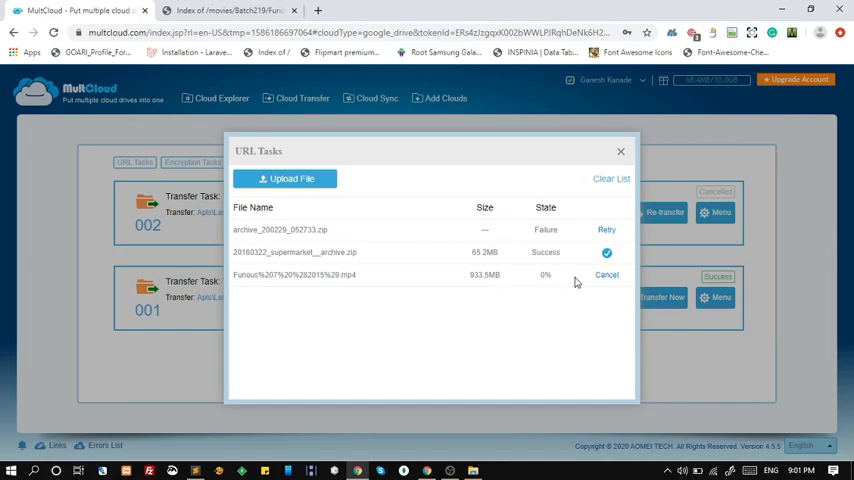
click(363, 10)
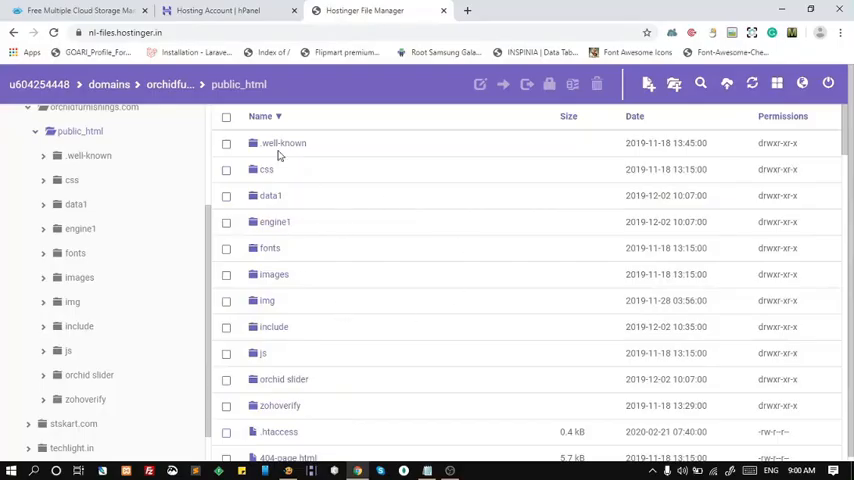
mouse_move(335, 278)
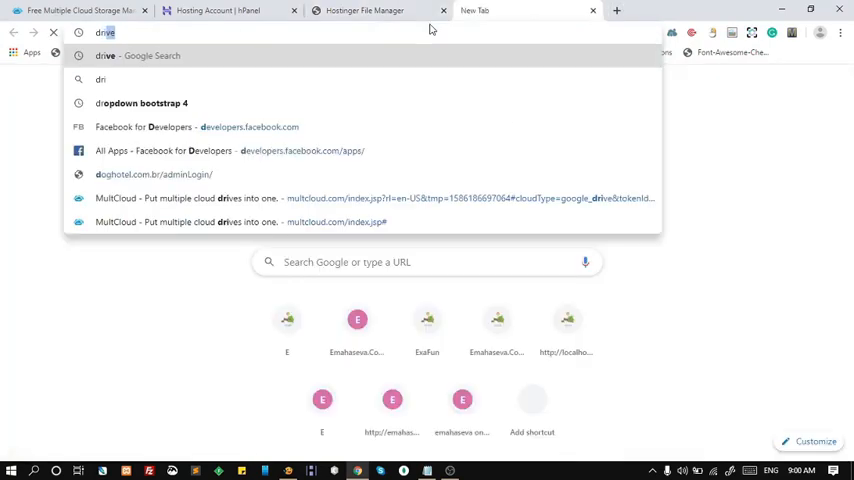
- Go to Google Drive in a new tab, open My Drive and its New menu
key(Return)
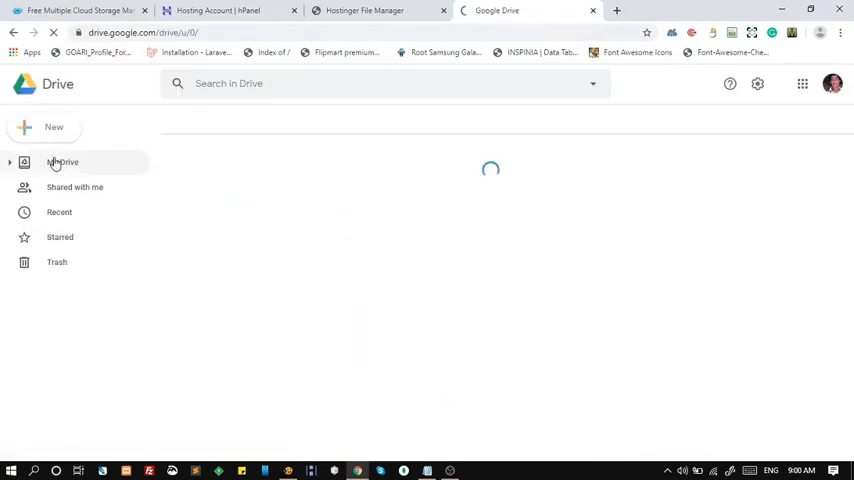
click(62, 162)
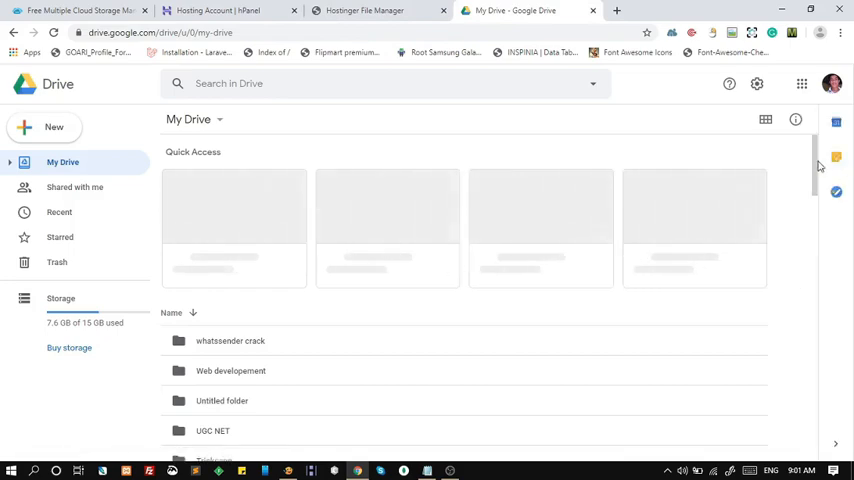
scroll(down, 3)
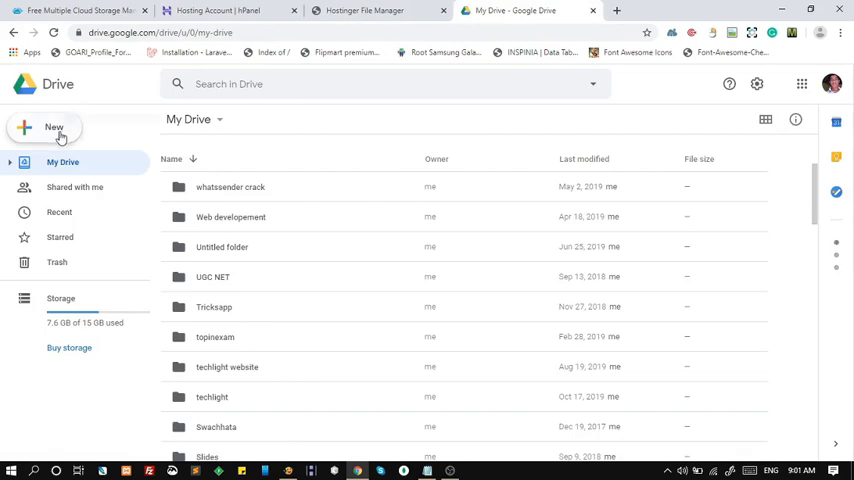
click(53, 131)
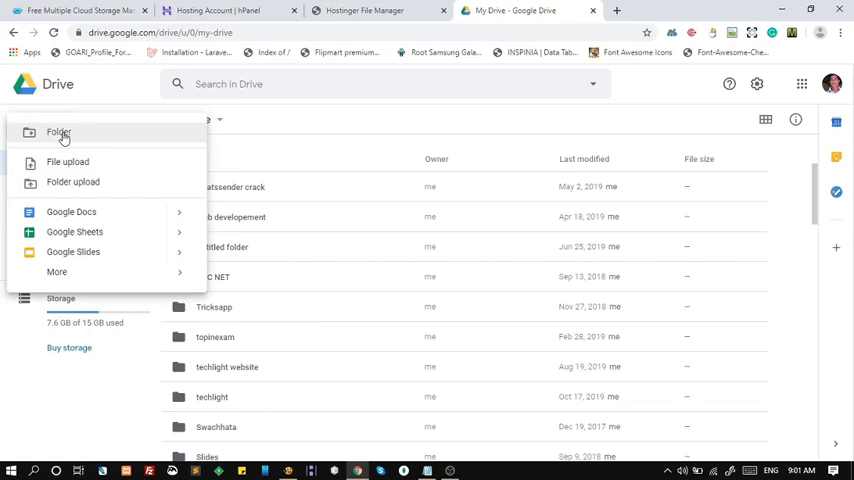
- Create a new folder named 'website backup' in My Drive
click(58, 132)
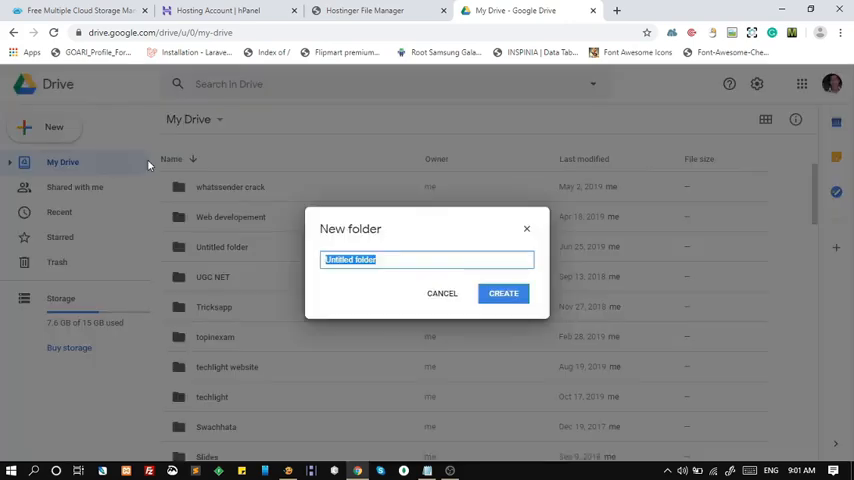
text(websi)
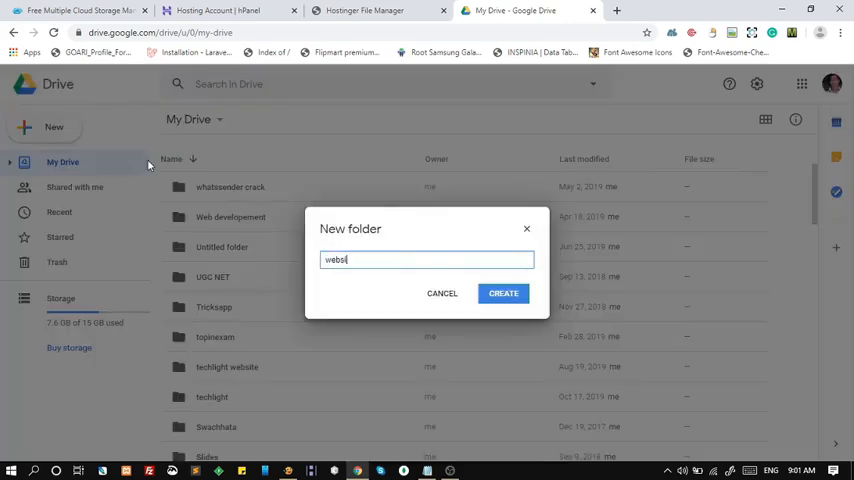
text(website bal)
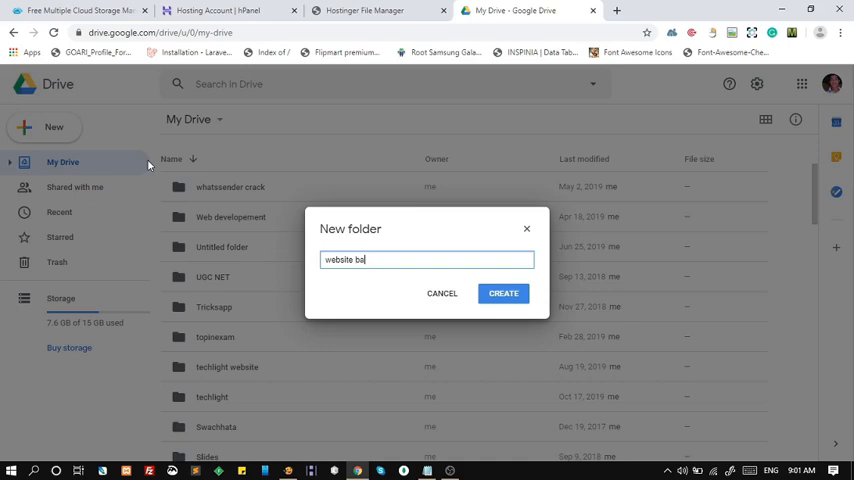
text(ckup)
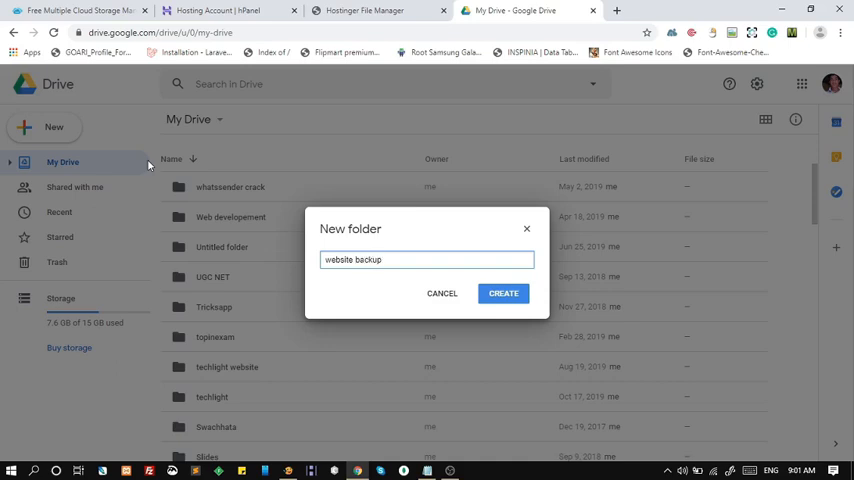
click(503, 293)
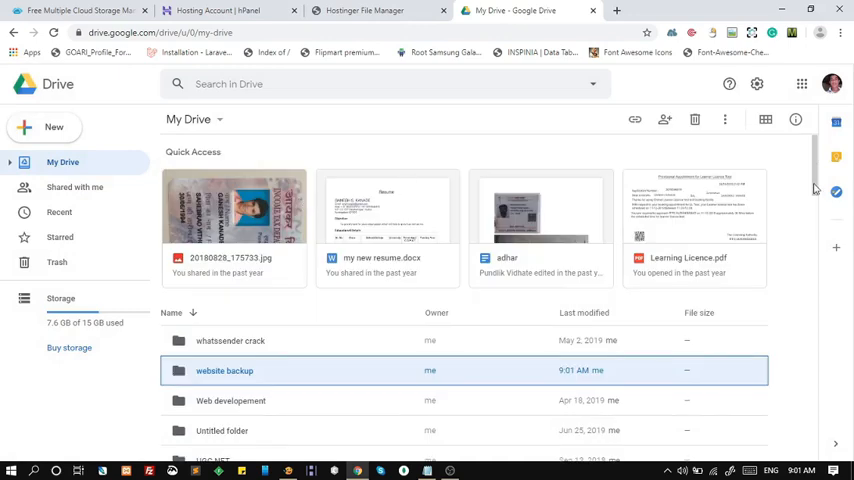
- Open the empty 'website backup' folder, then return to the MultCloud tab
scroll(down, 3)
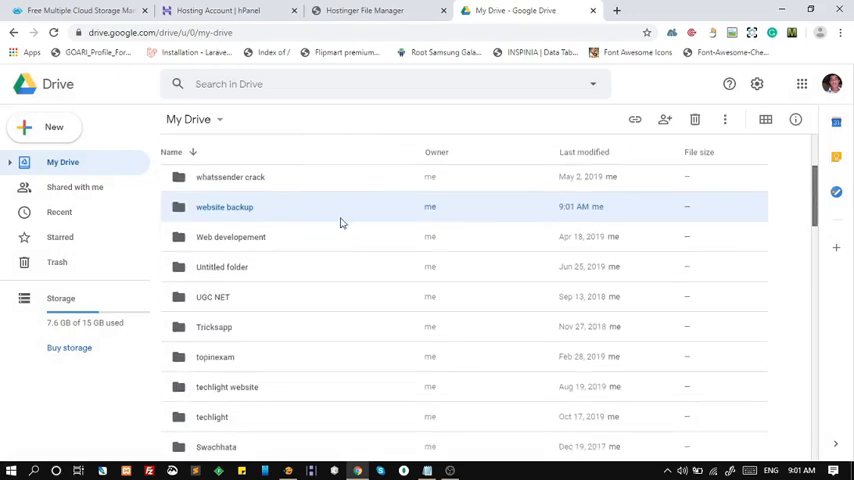
double_click(224, 207)
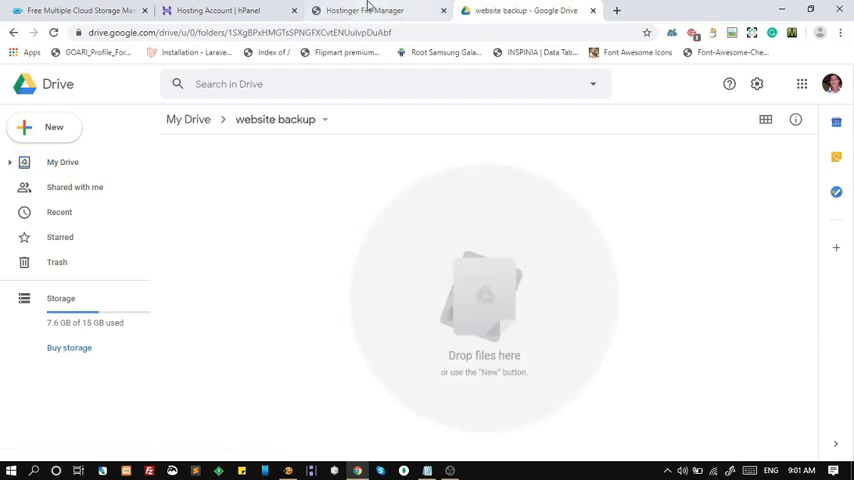
click(378, 10)
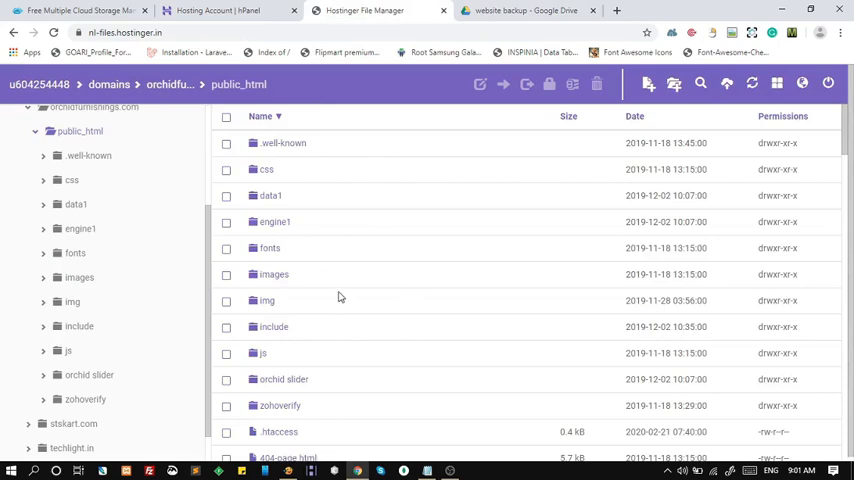
click(215, 11)
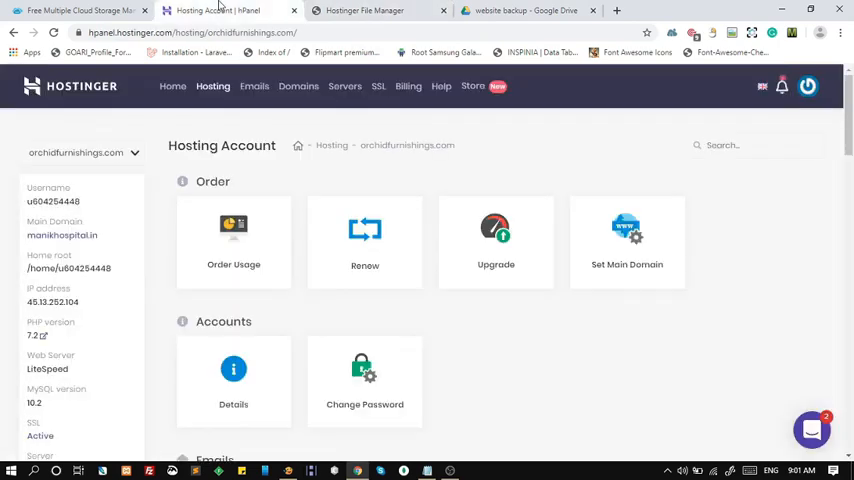
click(80, 10)
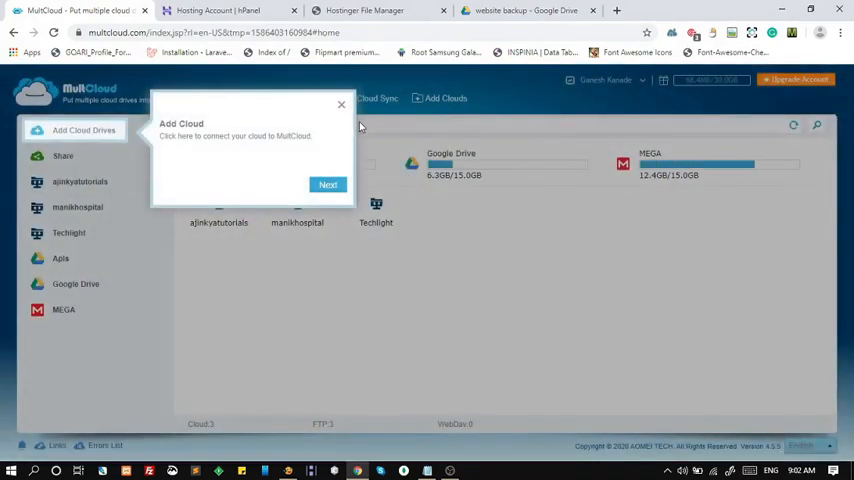
- Dismiss the Add Cloud prompt and open Google Drive's 'website backup' folder in MultCloud
click(341, 104)
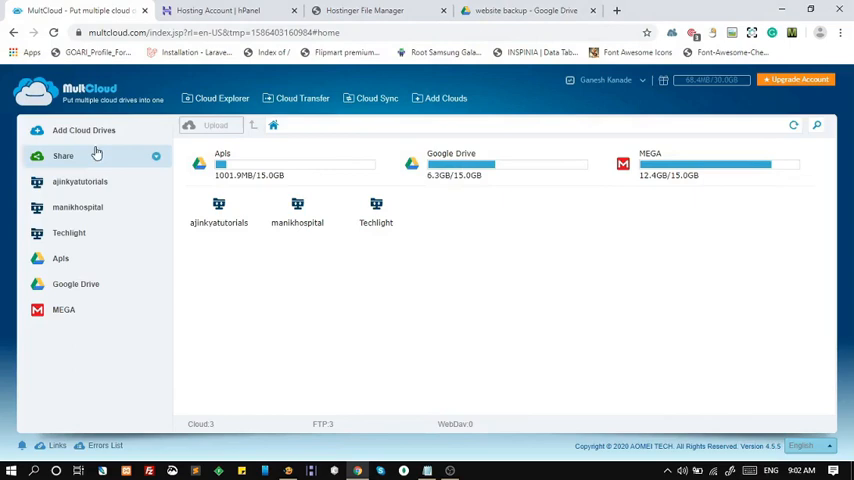
mouse_move(460, 175)
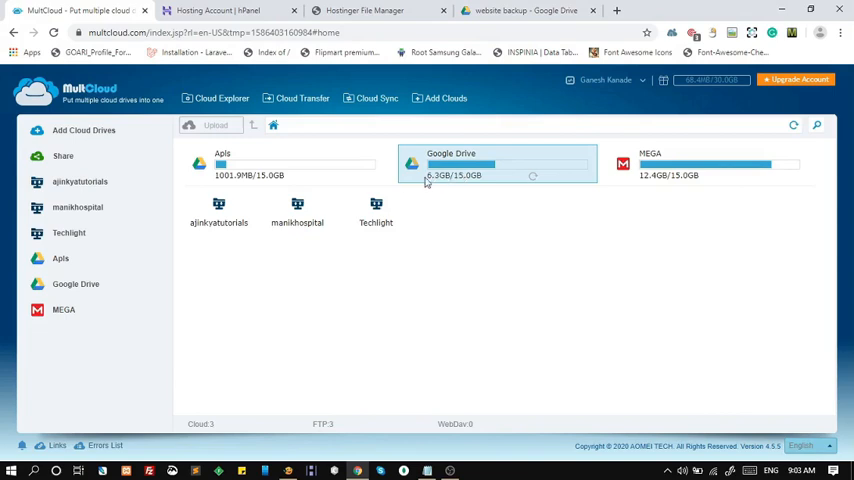
mouse_move(436, 272)
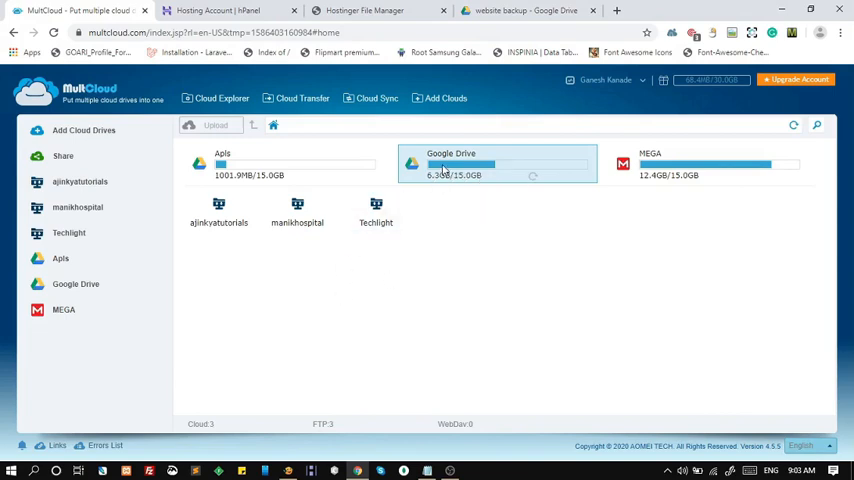
double_click(495, 164)
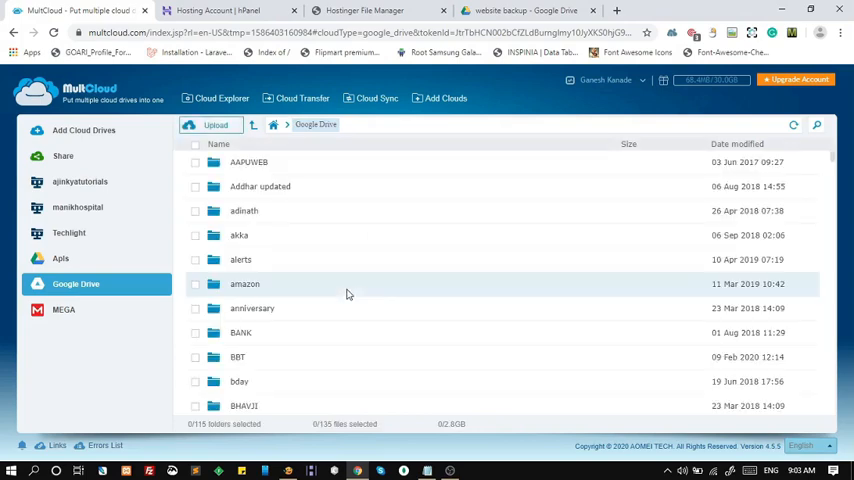
mouse_move(724, 211)
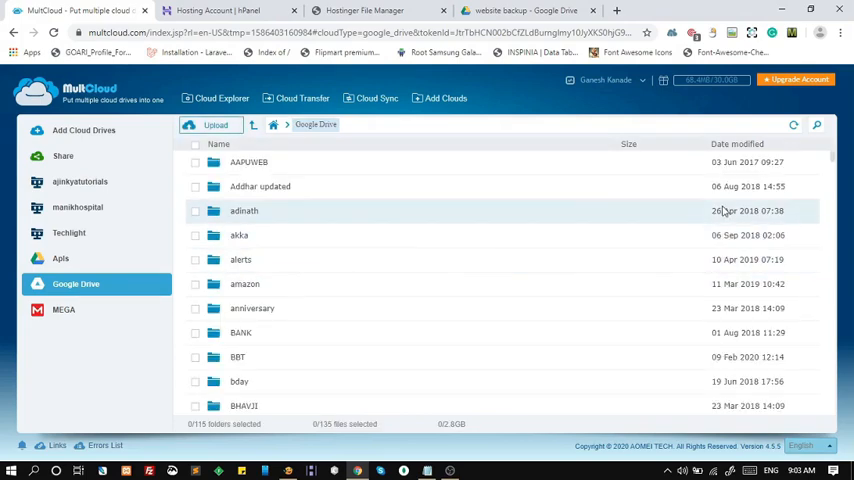
scroll(down, 3)
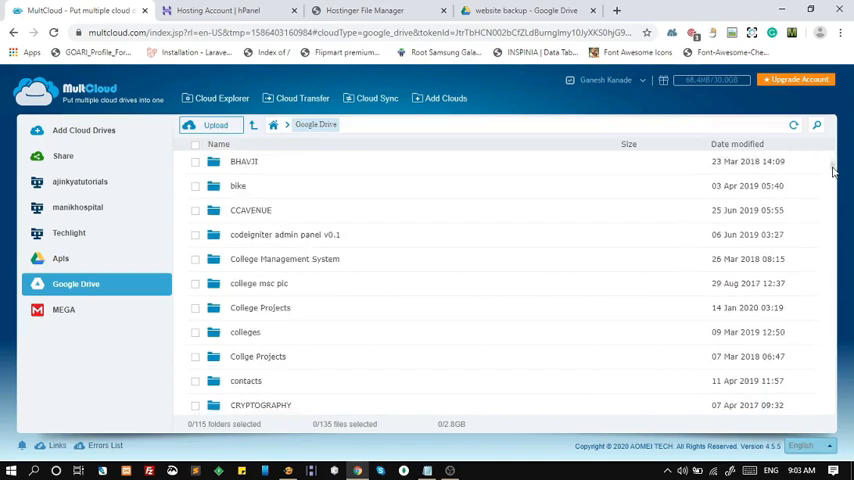
scroll(down, 3)
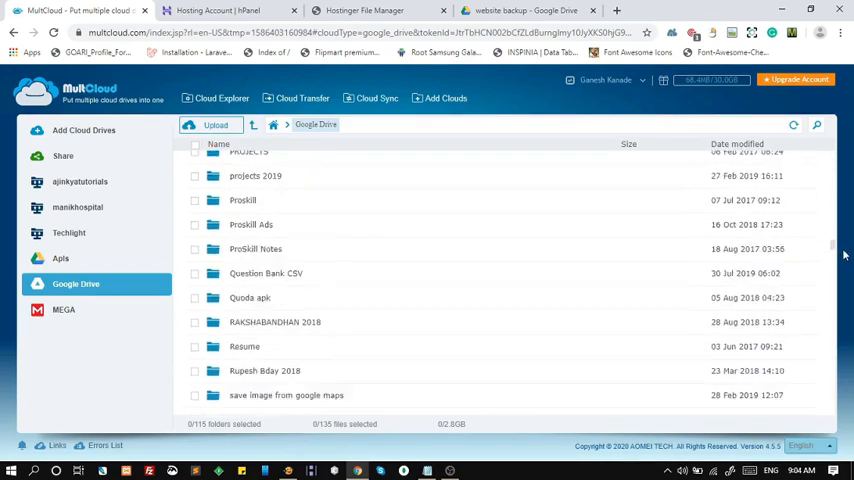
scroll(down, 3)
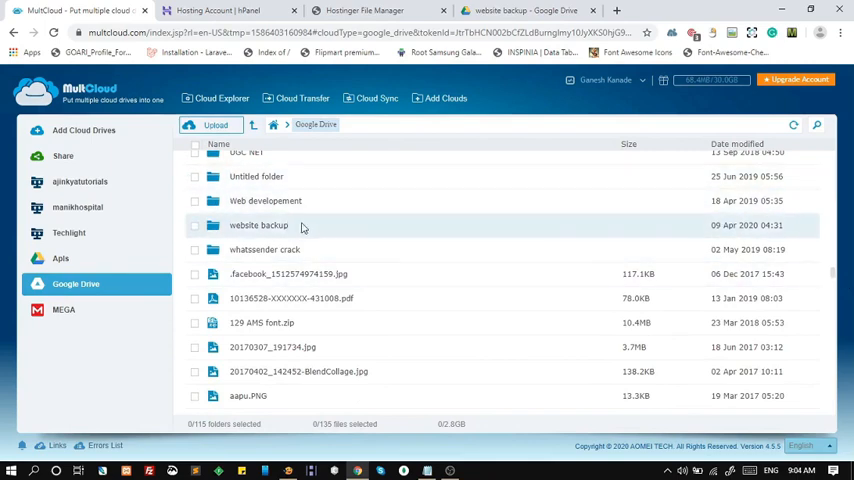
double_click(258, 225)
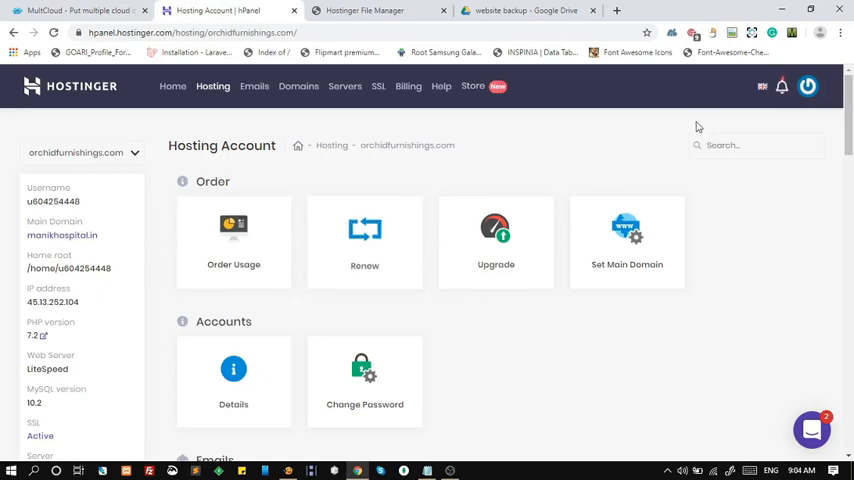
- Search hPanel for 'ftp' and show the FTP Accounts access details
click(755, 145)
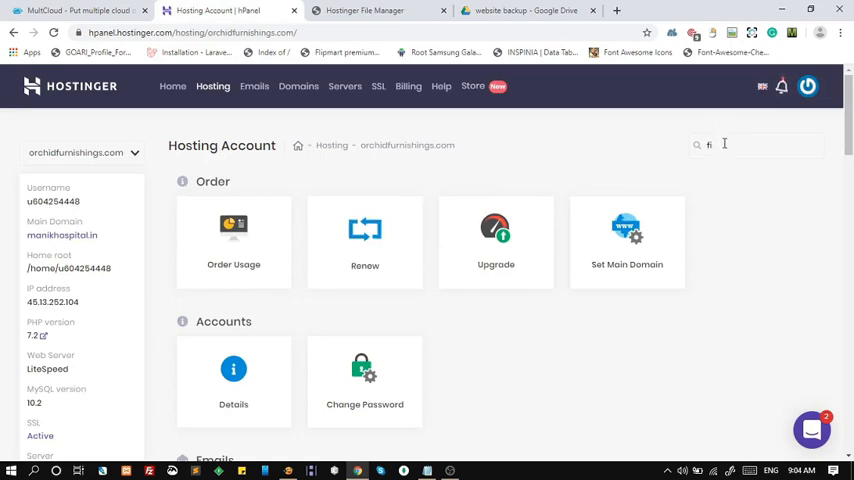
text(ftp)
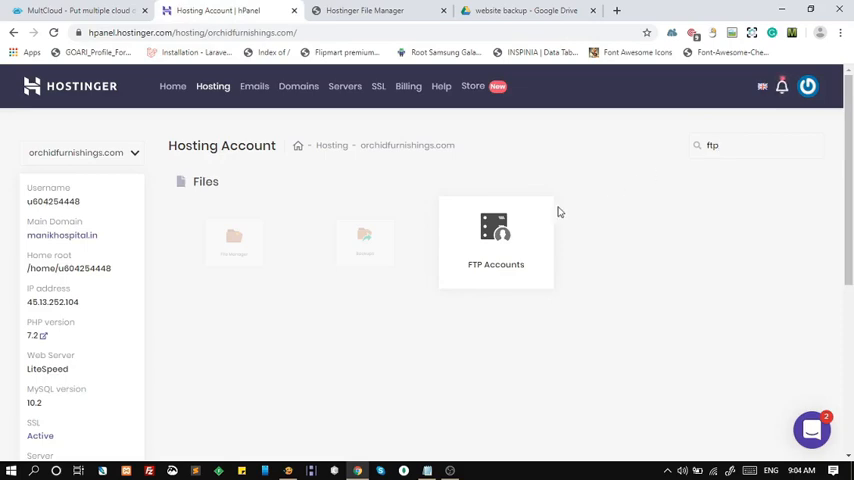
click(495, 240)
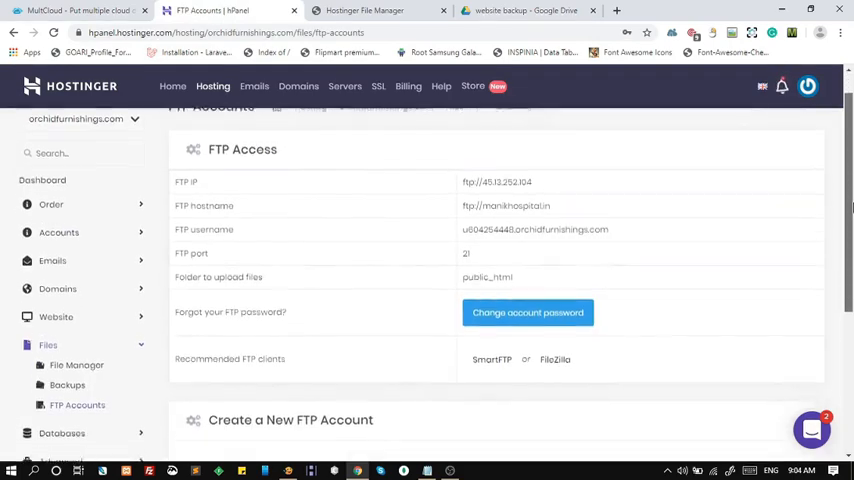
scroll(down, 3)
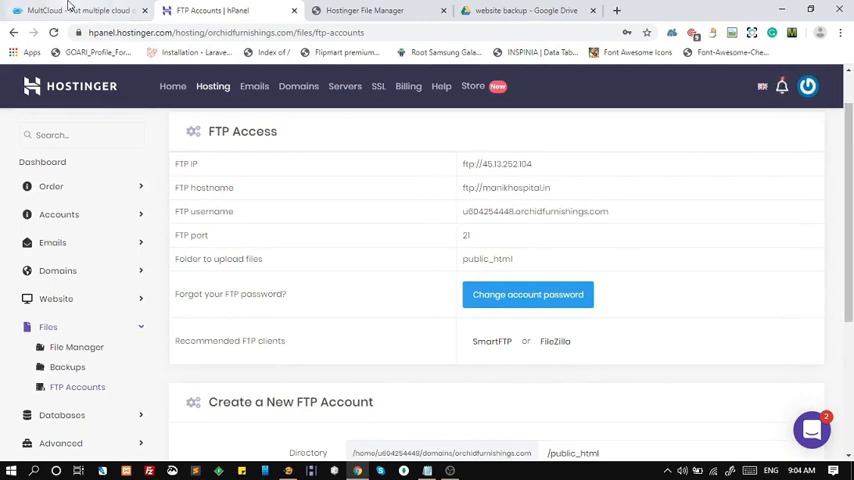
- In MultCloud, choose FTP under Add Cloud Drives to reach the Add FTP form
click(70, 10)
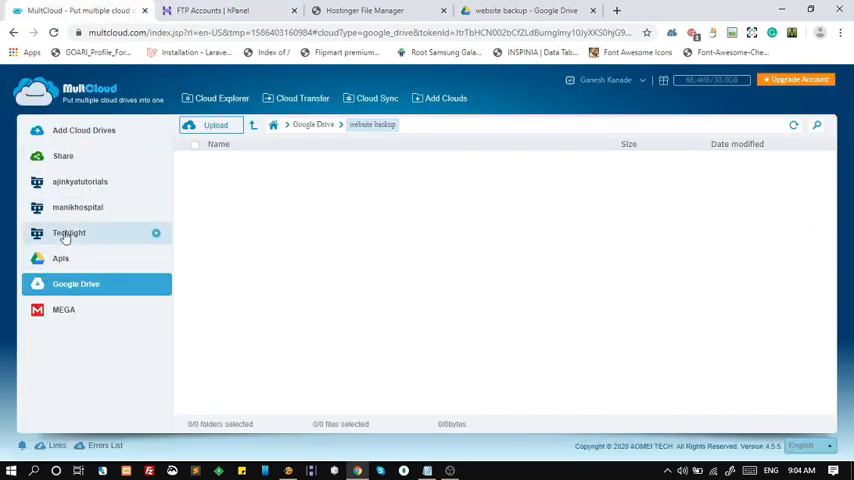
mouse_move(84, 130)
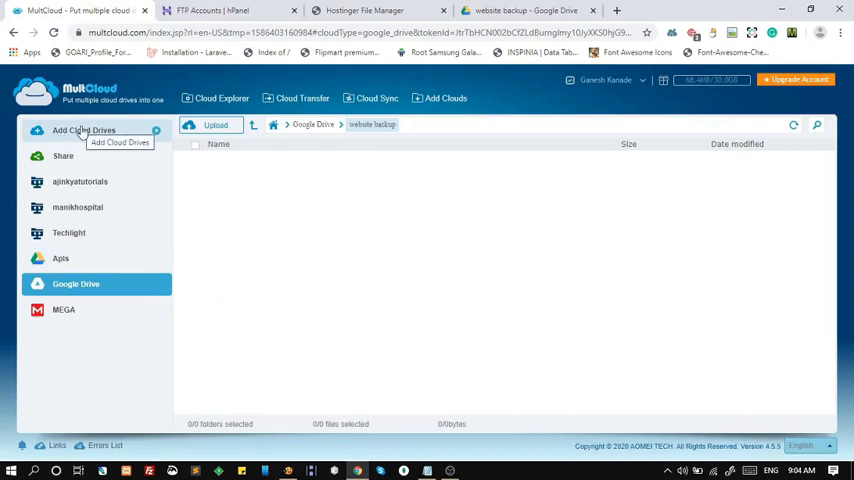
click(84, 130)
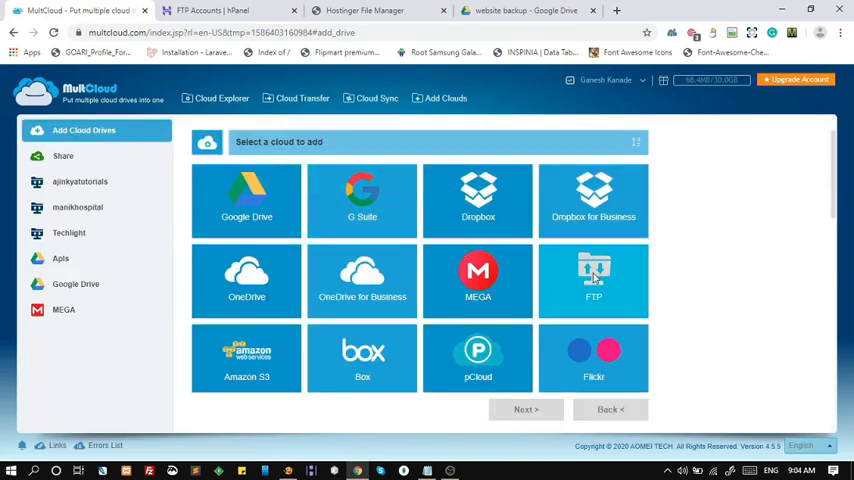
click(593, 280)
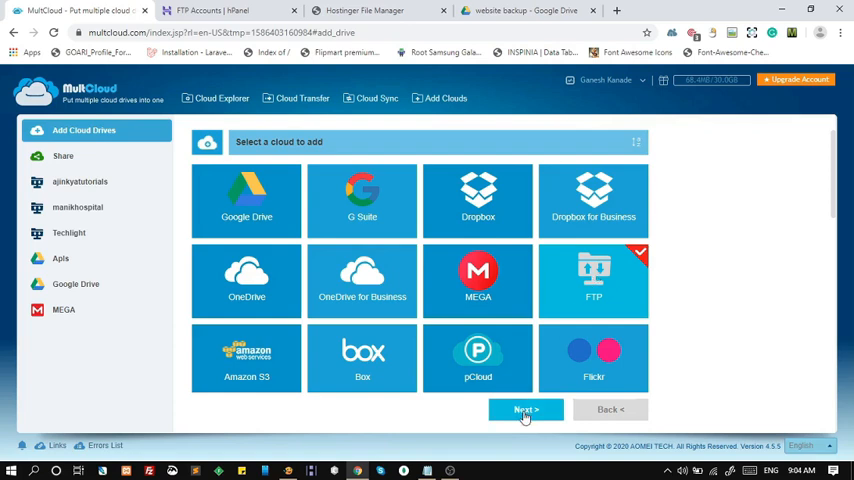
click(526, 409)
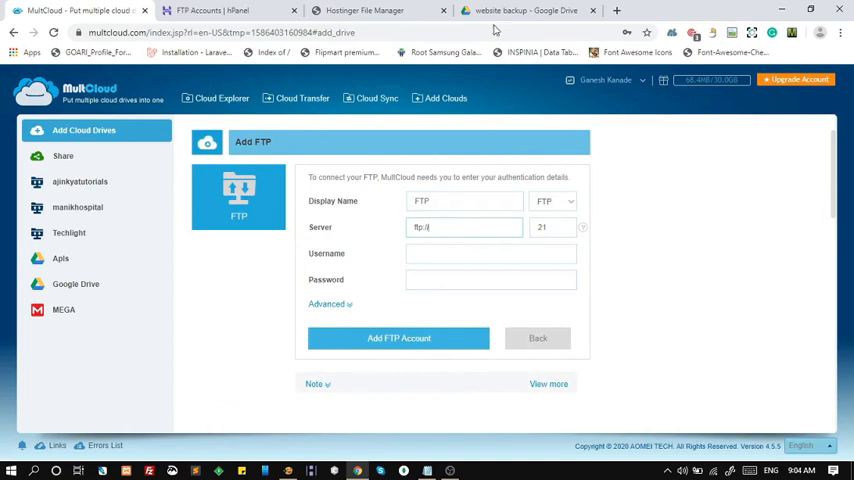
- Copy the FTP IP address and username from hPanel's FTP access details
click(220, 11)
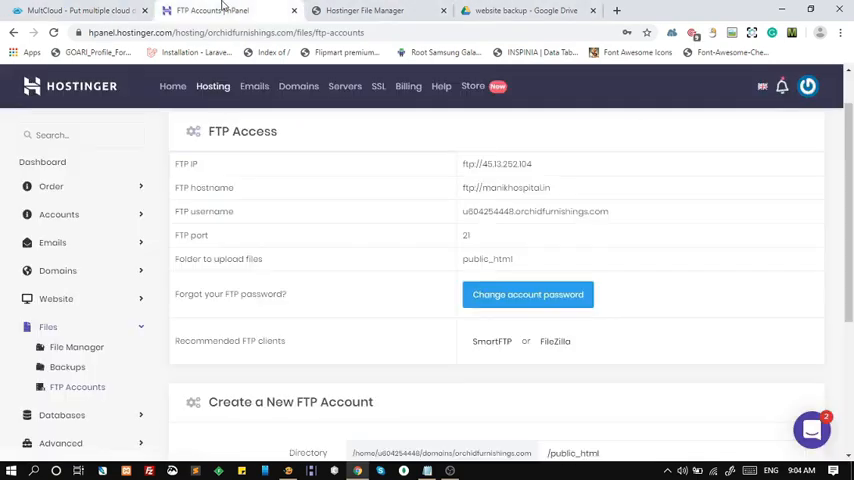
double_click(497, 163)
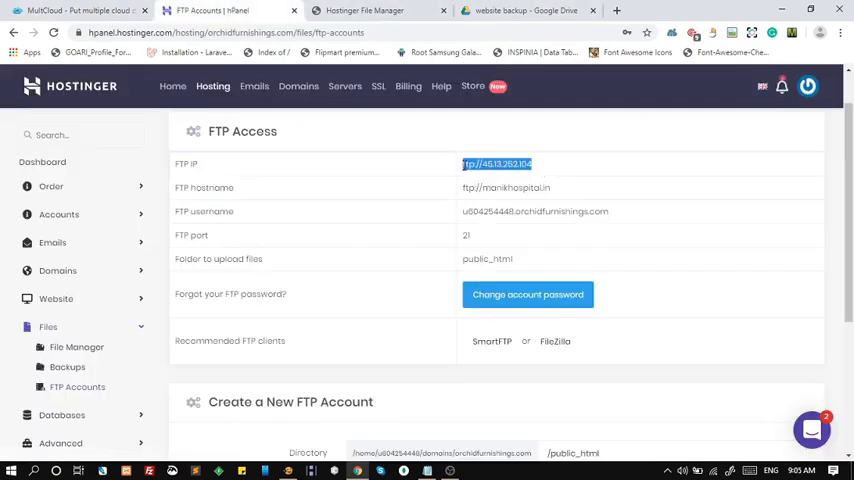
mouse_move(298, 90)
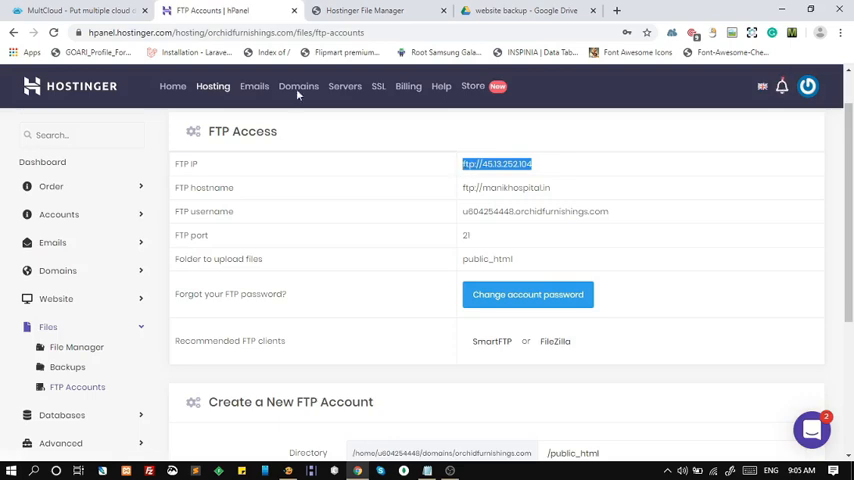
click(75, 10)
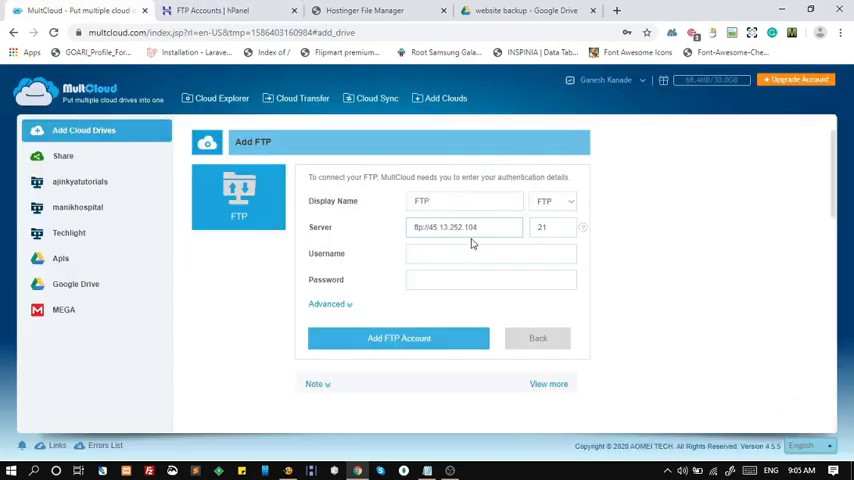
click(230, 10)
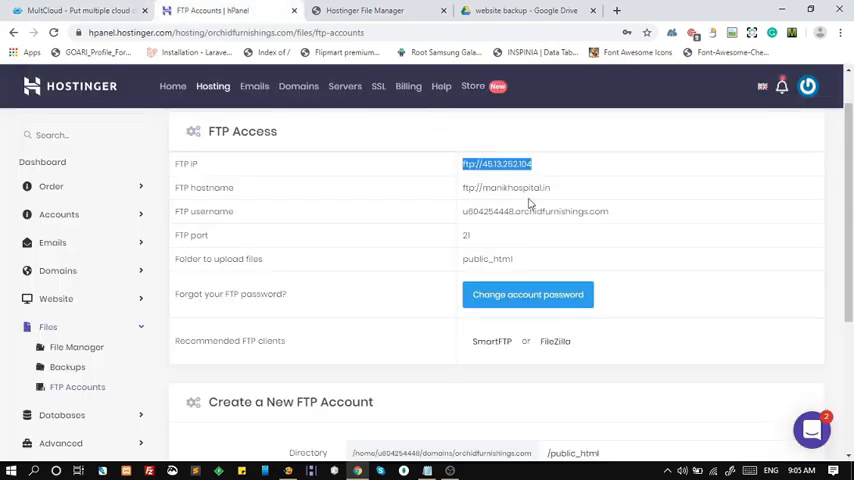
double_click(487, 211)
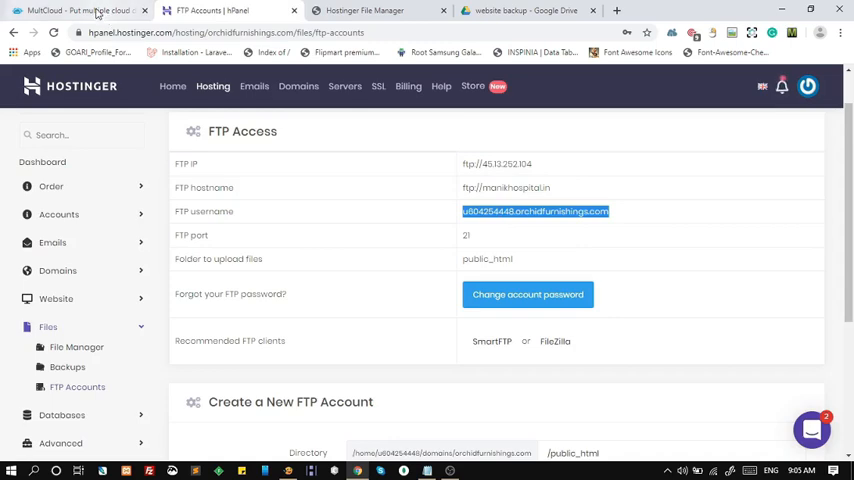
click(80, 10)
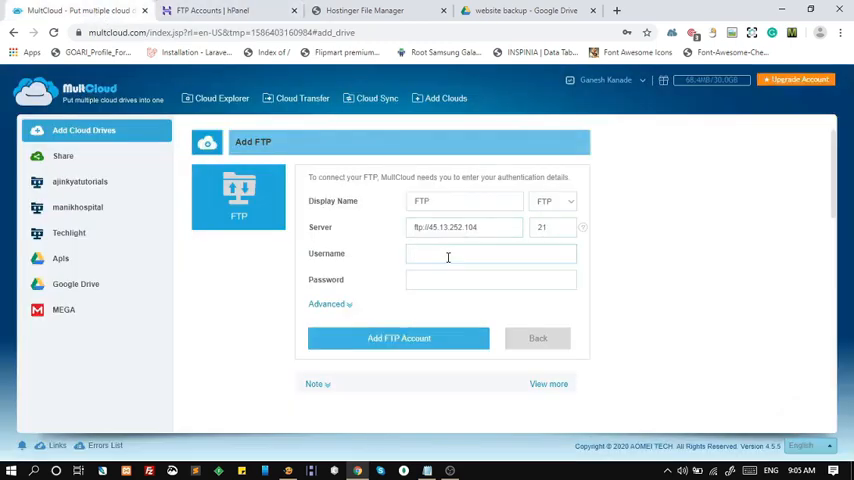
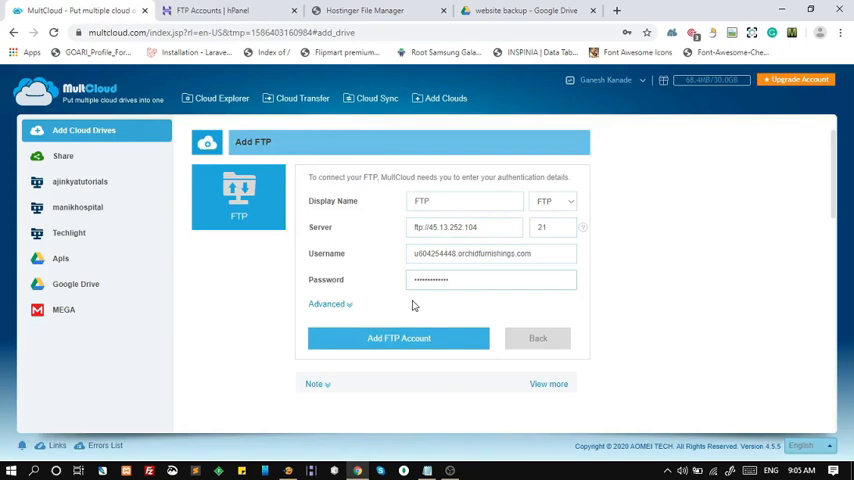
click(398, 338)
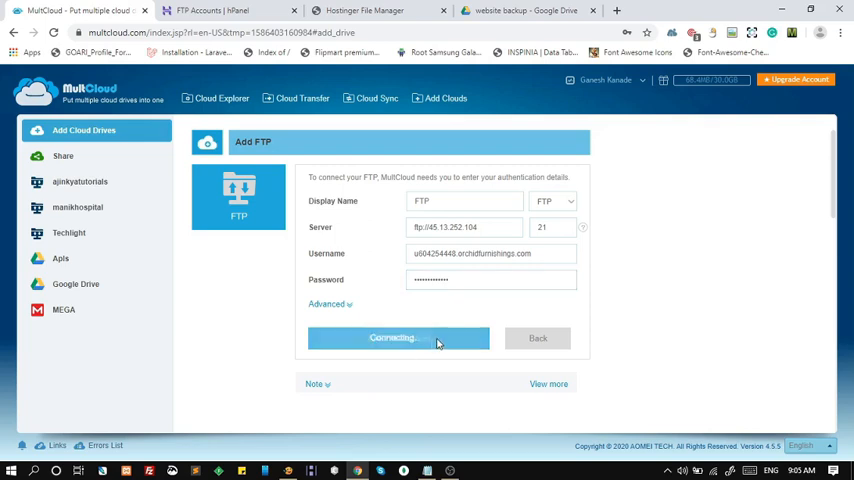
- Compare the connected FTP drive's folders with Hostinger's File Manager listing
click(398, 338)
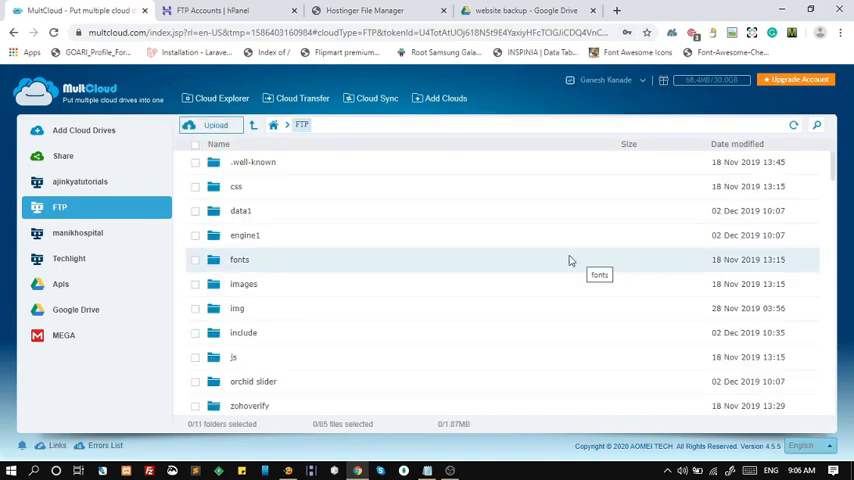
mouse_move(350, 291)
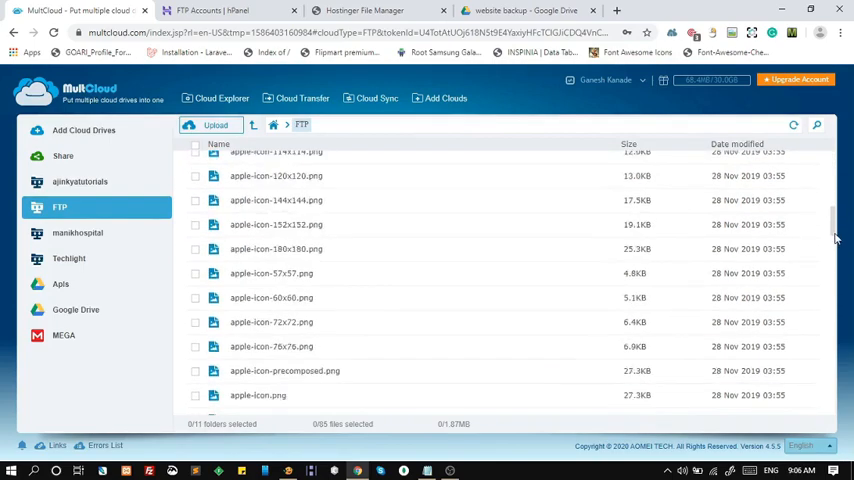
scroll(down, 3)
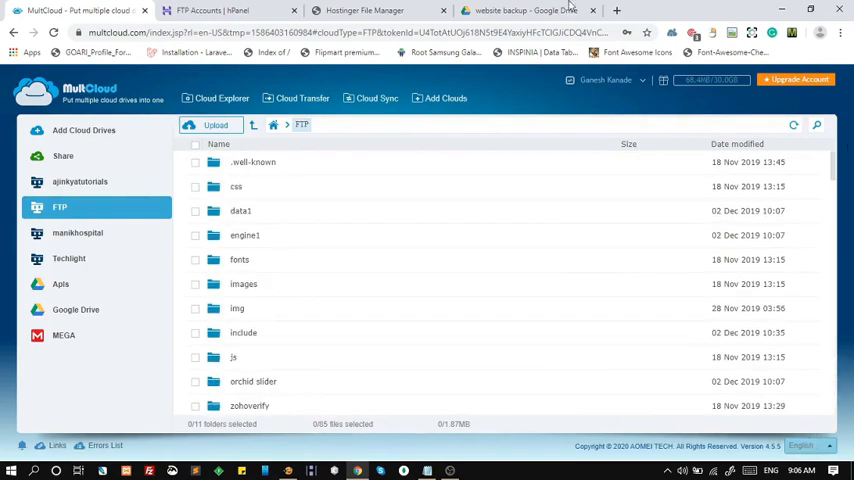
click(363, 10)
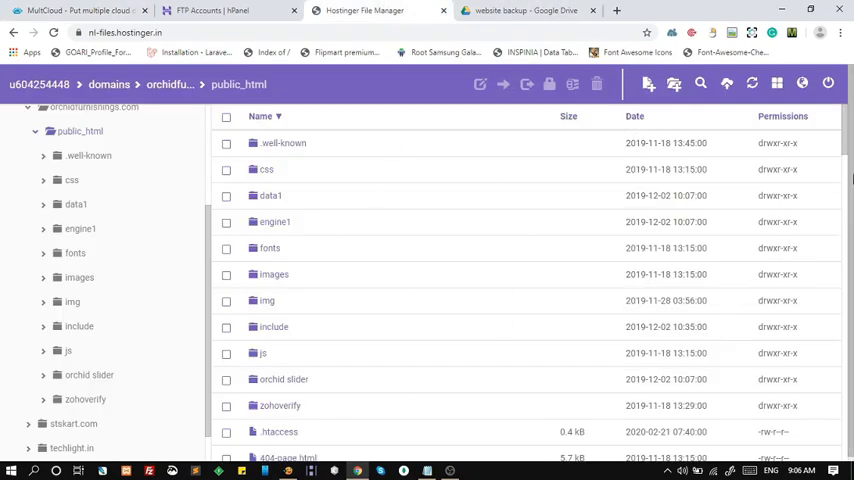
scroll(down, 3)
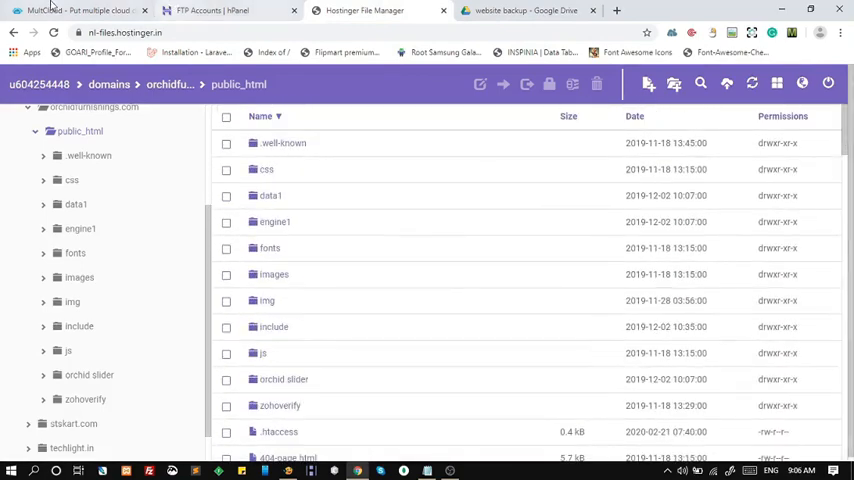
click(80, 10)
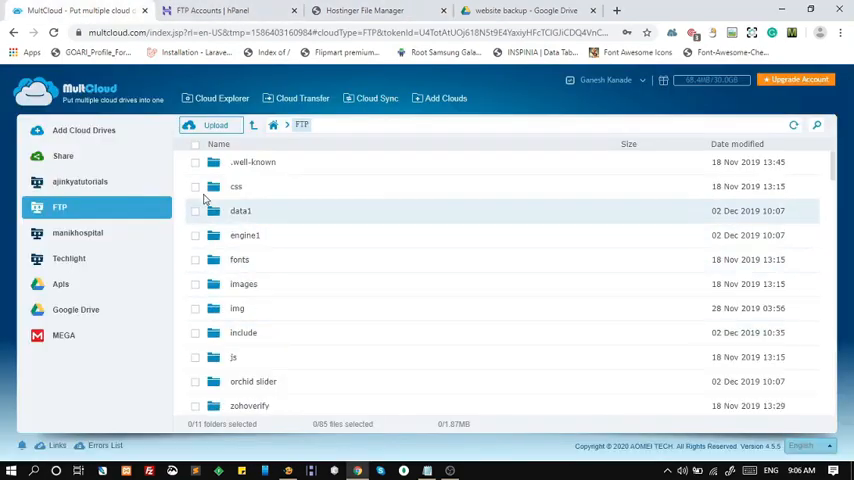
- Select all FTP folders and files and Copy them to Google Drive
click(196, 144)
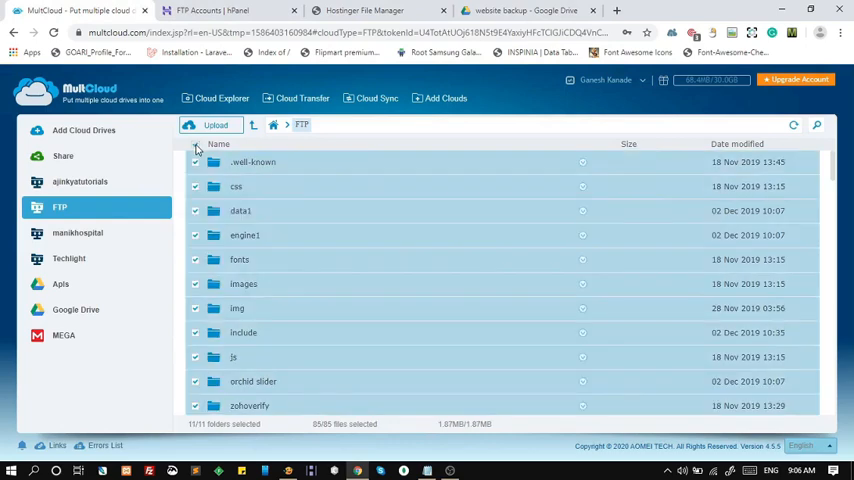
mouse_move(319, 181)
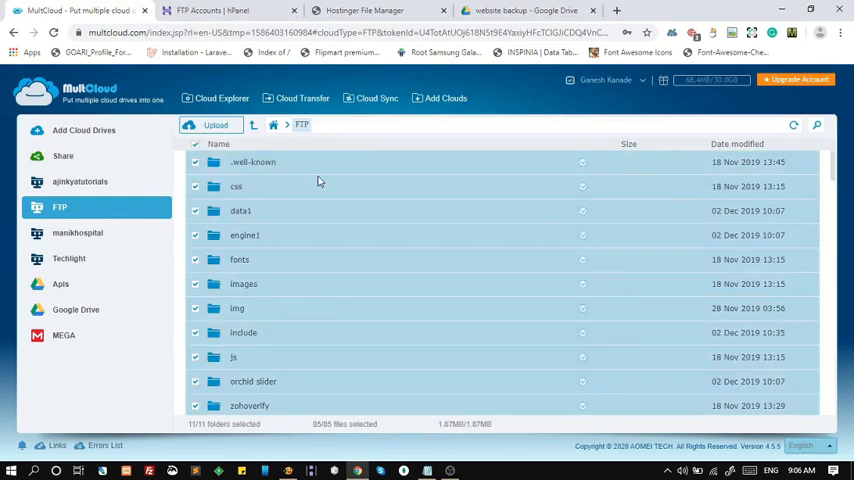
right_click(320, 181)
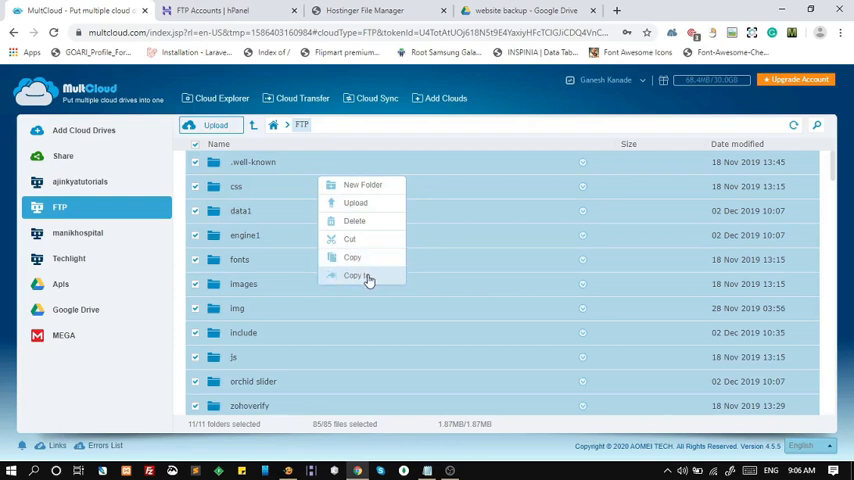
click(353, 275)
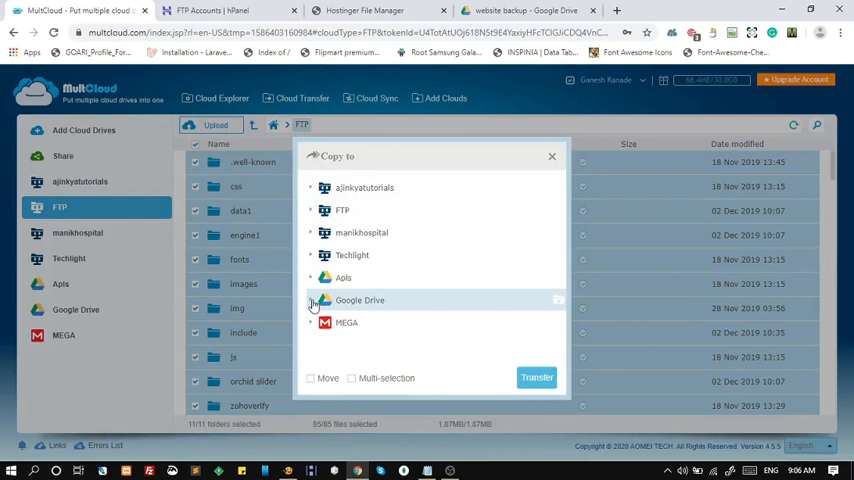
click(312, 300)
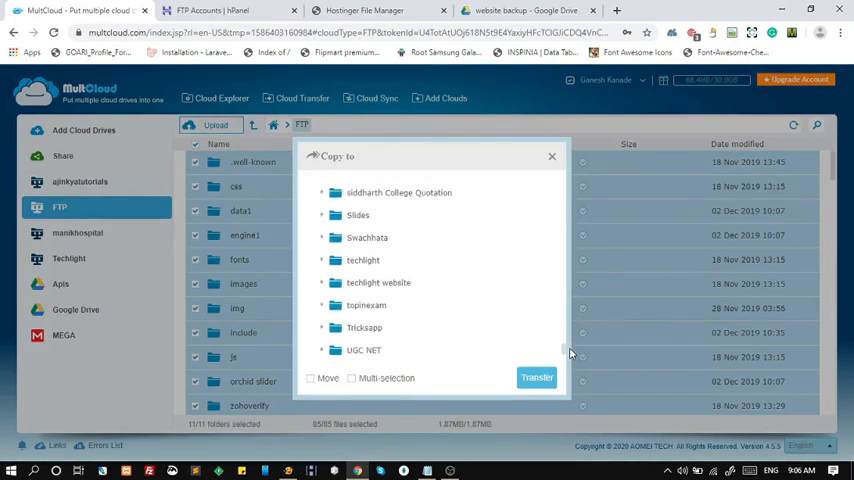
scroll(down, 3)
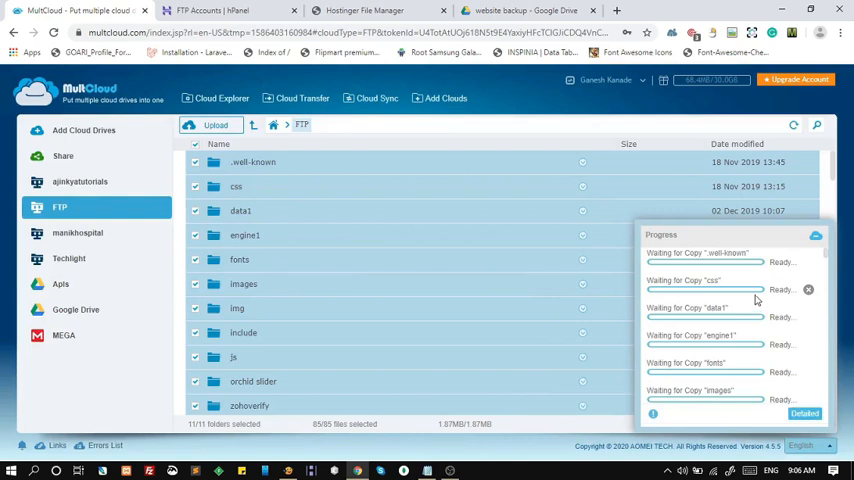
- View the detailed transfer progress, then check the copied folders in Google Drive
click(804, 413)
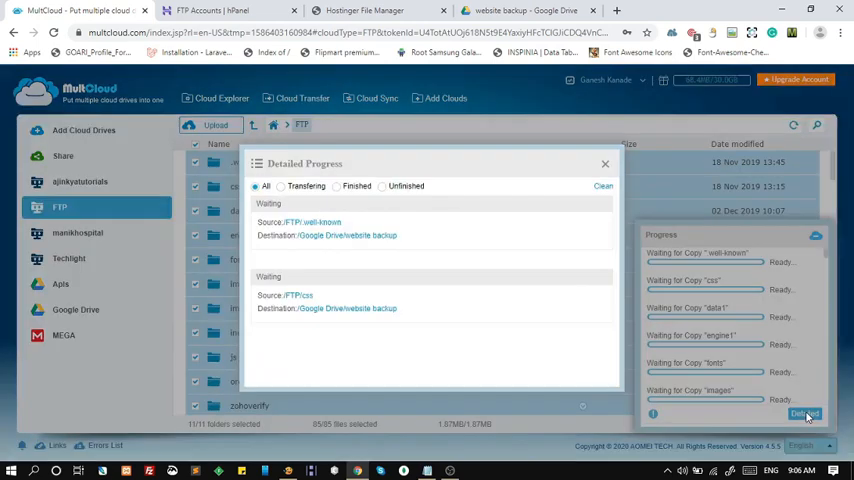
click(805, 413)
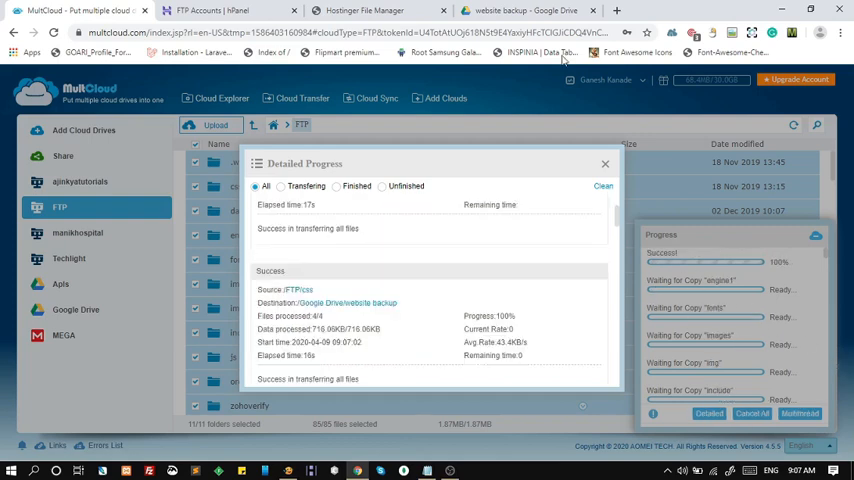
click(520, 10)
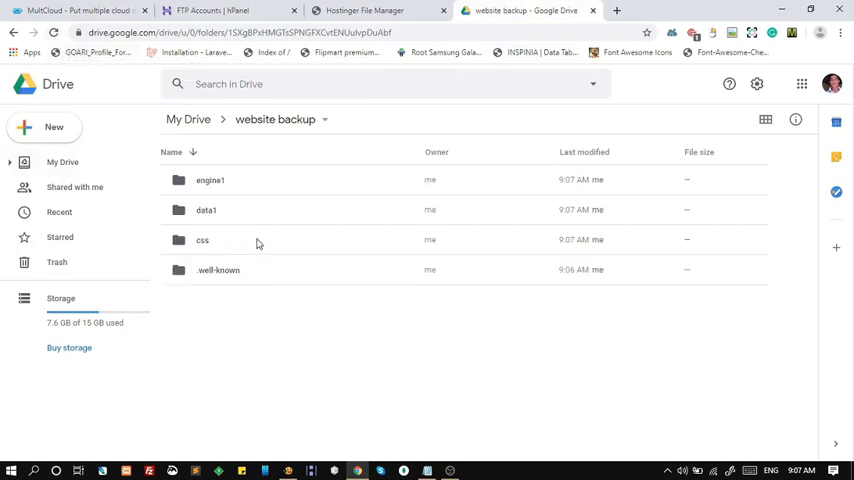
mouse_move(277, 335)
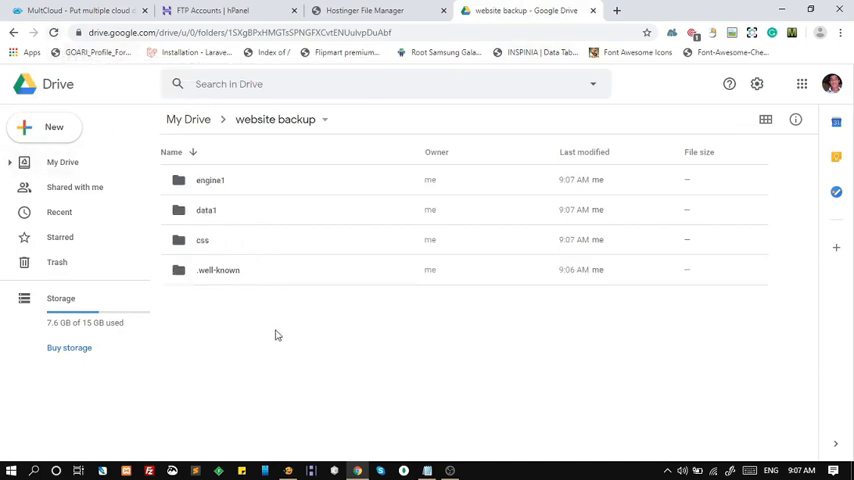